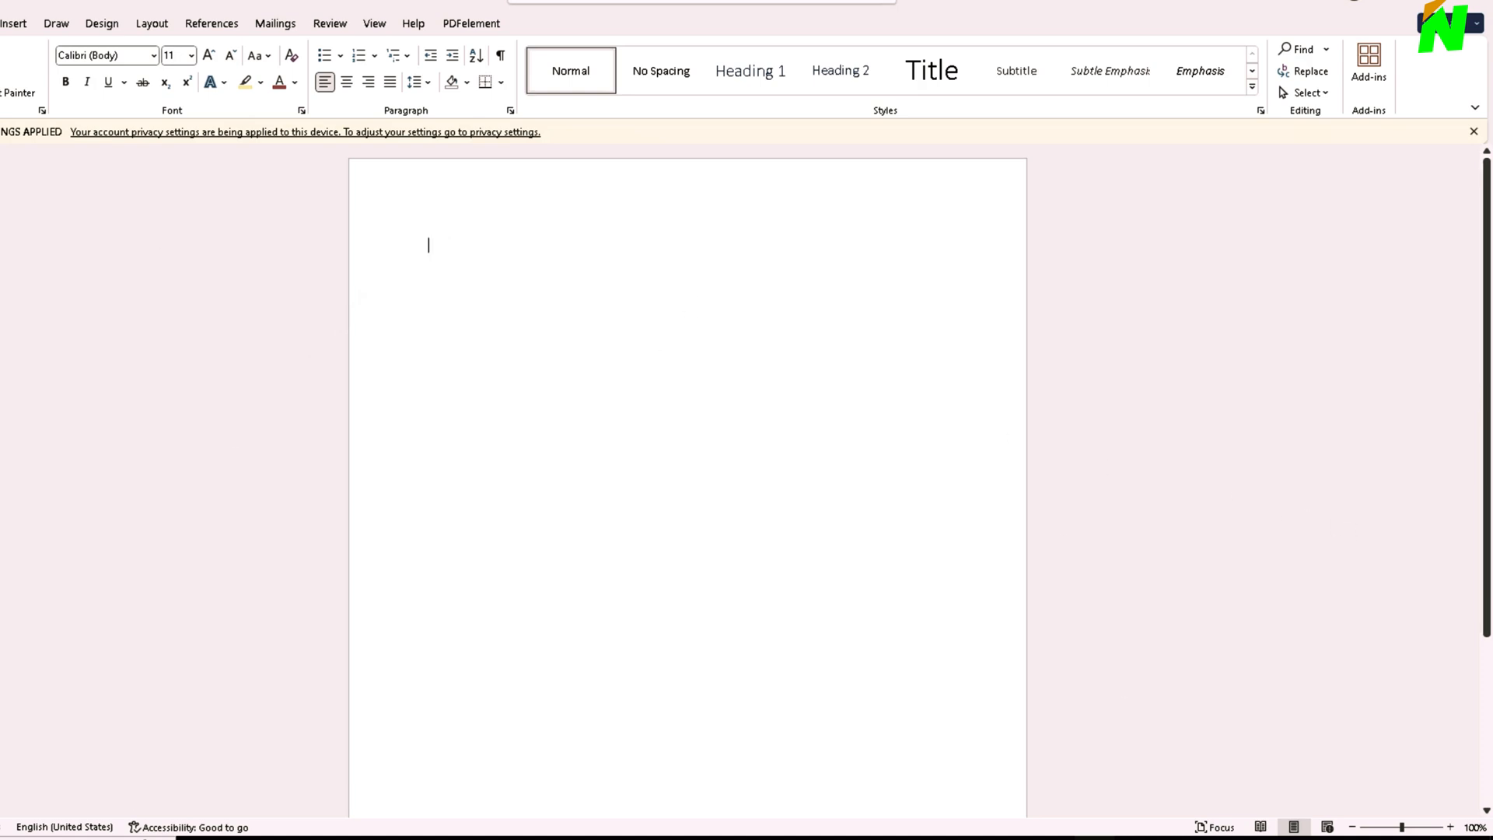
mouse_move(777, 90)
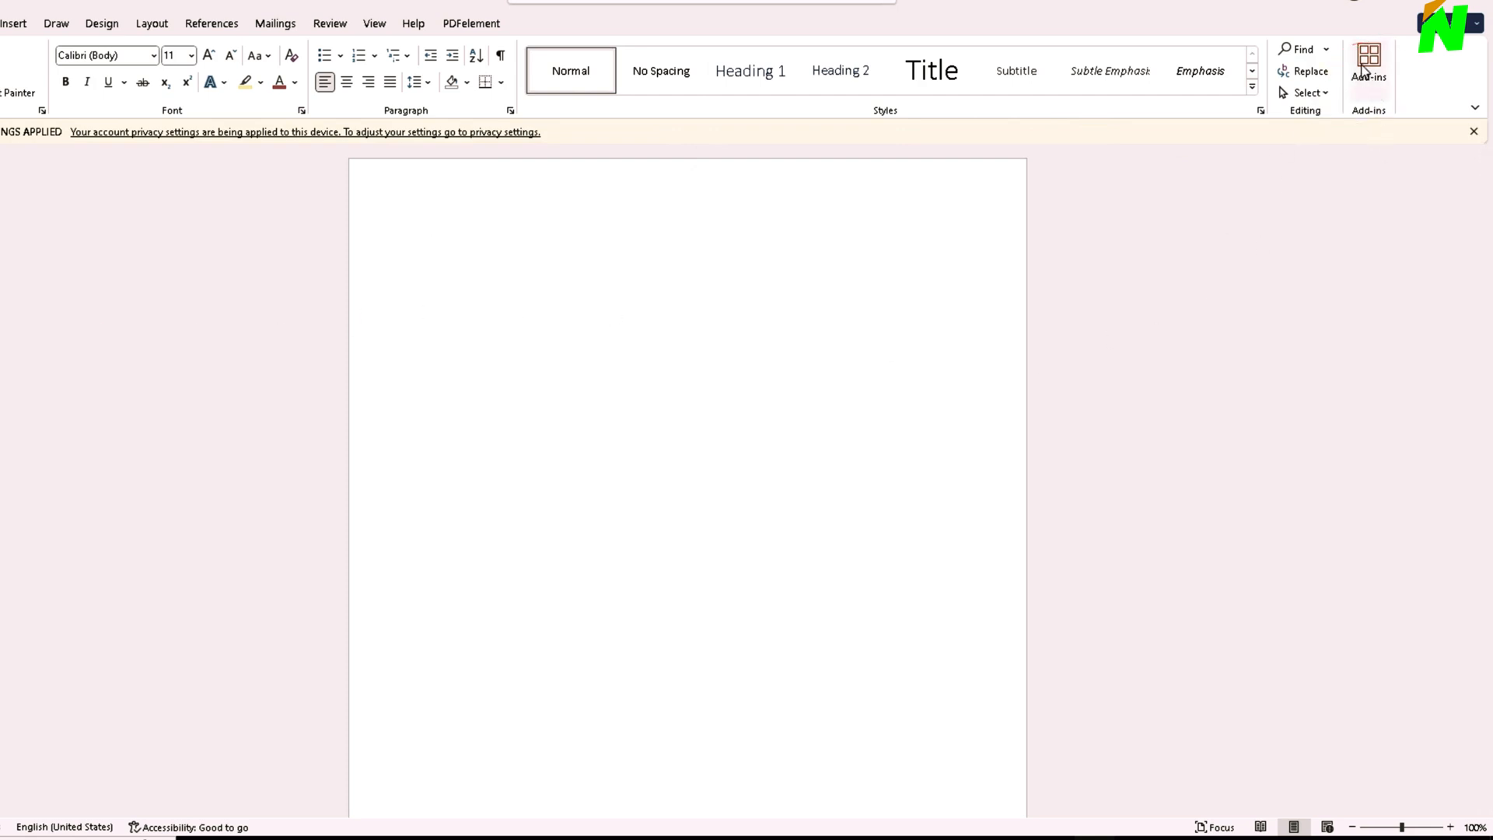
- Open the Office Add-ins store from the Popular Add-ins flyout
left_click(1369, 63)
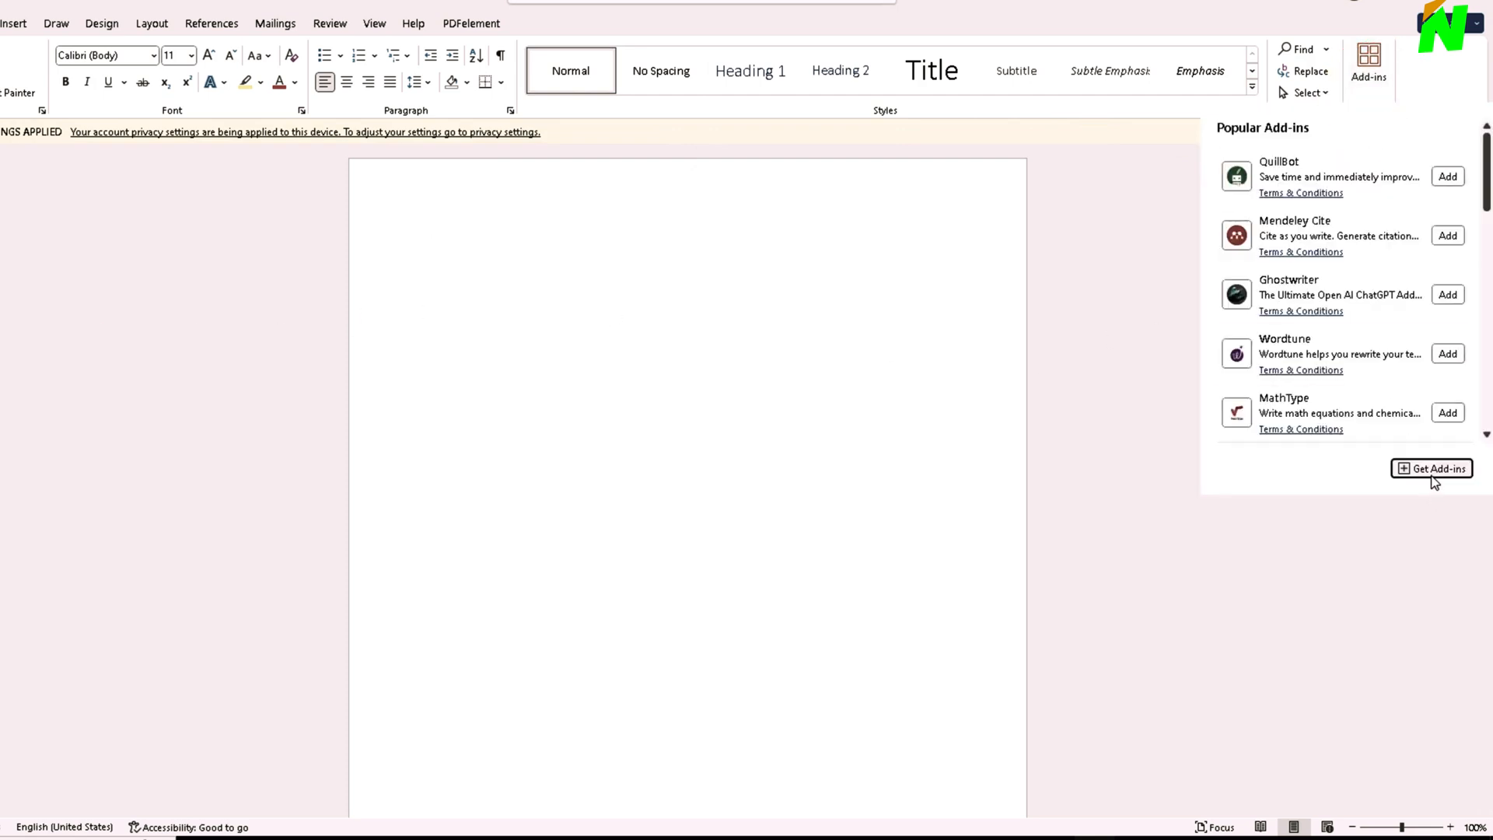
mouse_move(1418, 479)
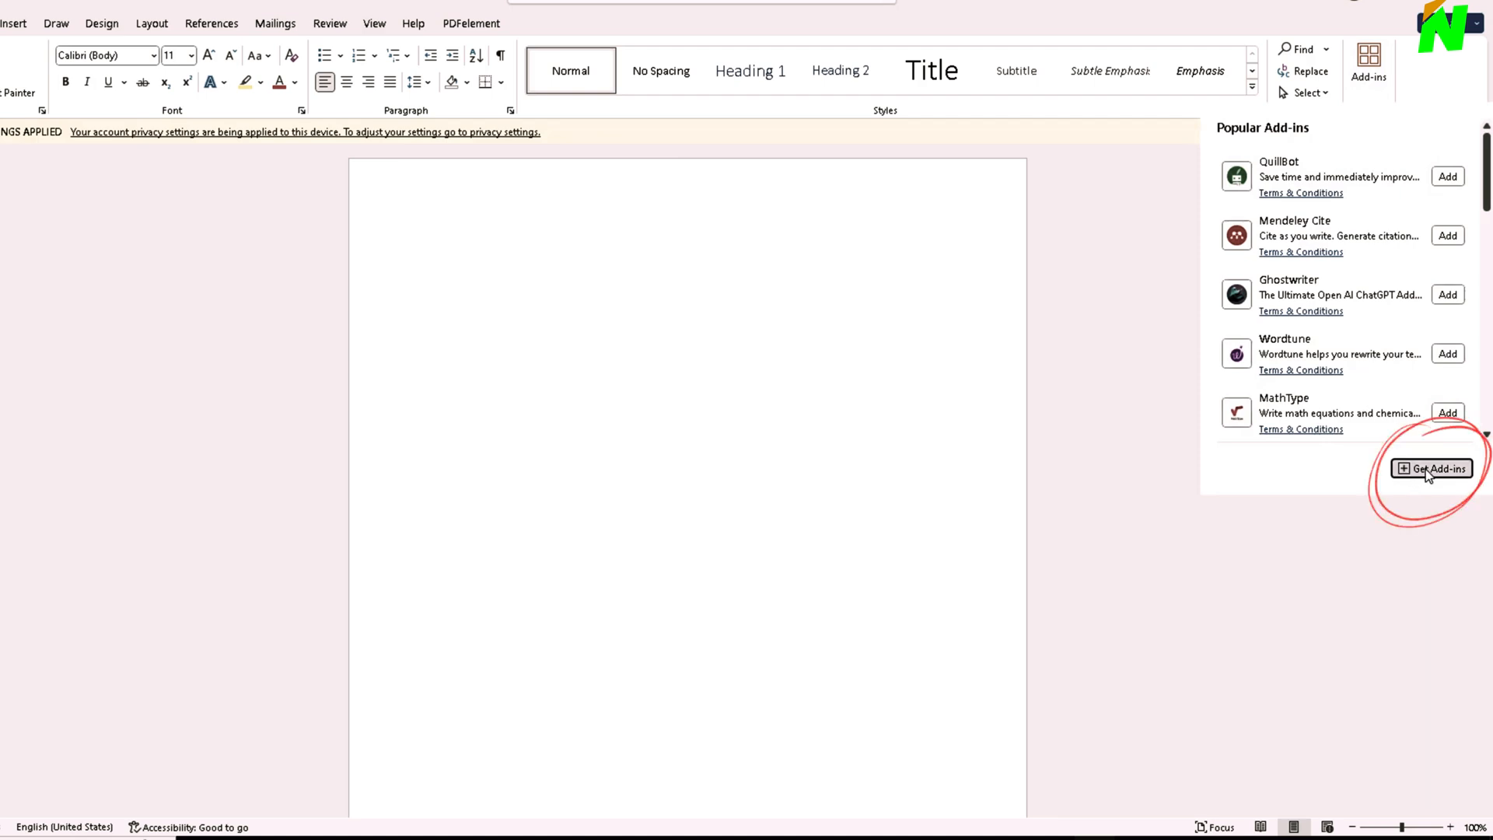
left_click(1431, 467)
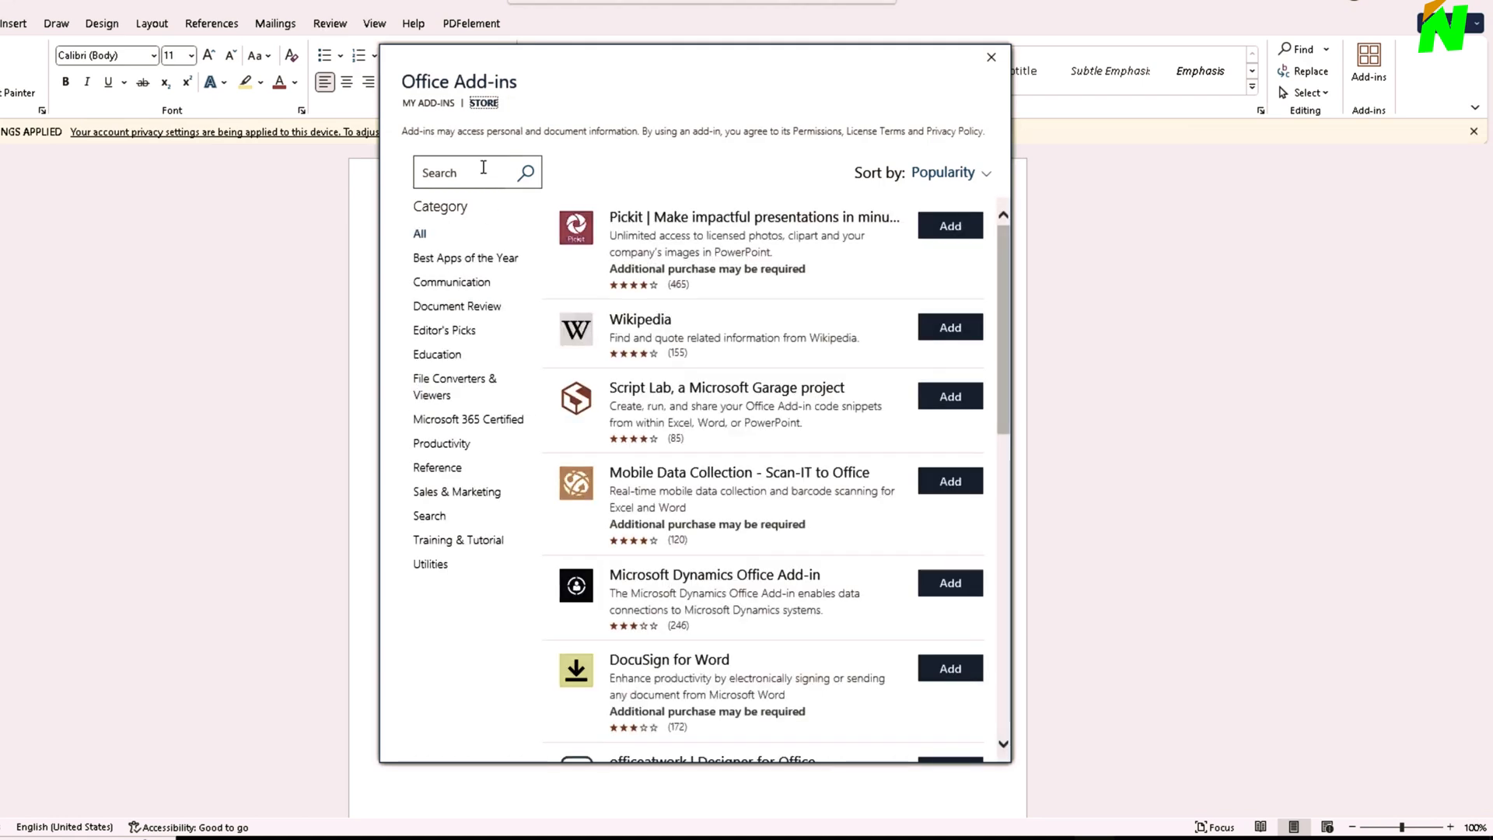
- Search the store for 'open ai' and scroll the results down to Spellbook
type("open ai")
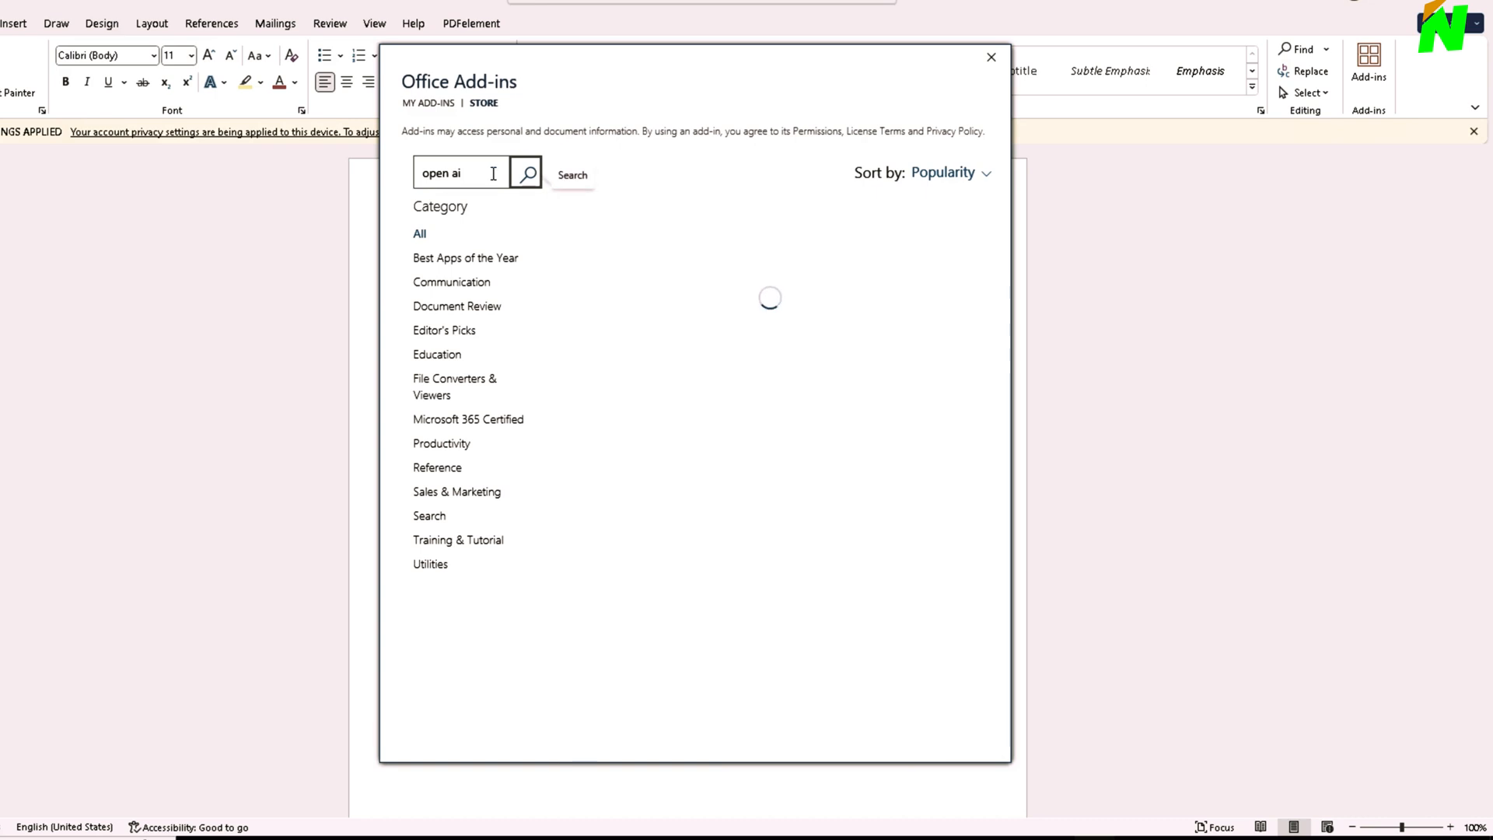
left_click(526, 173)
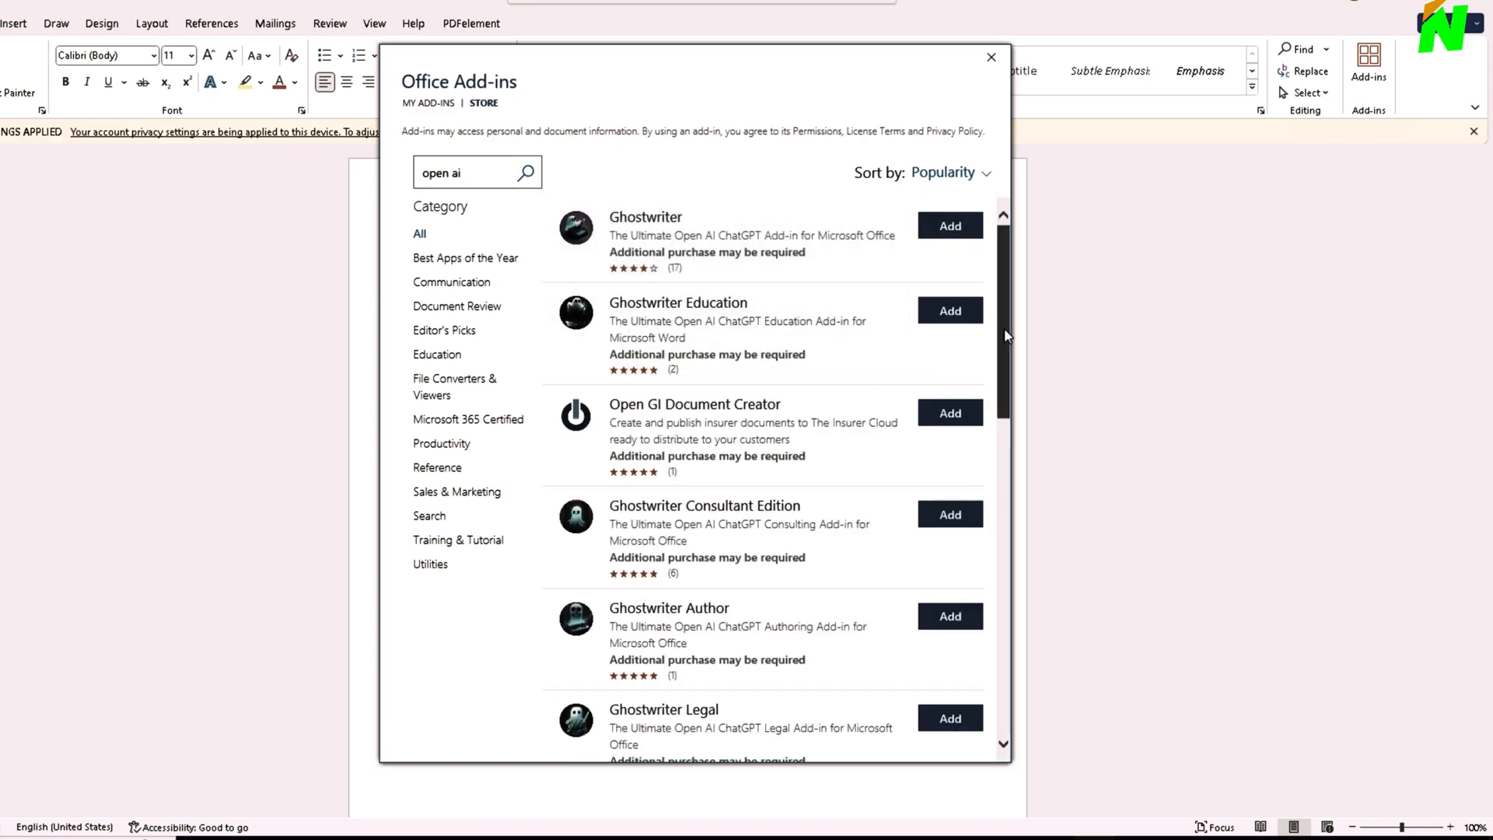
mouse_move(643, 300)
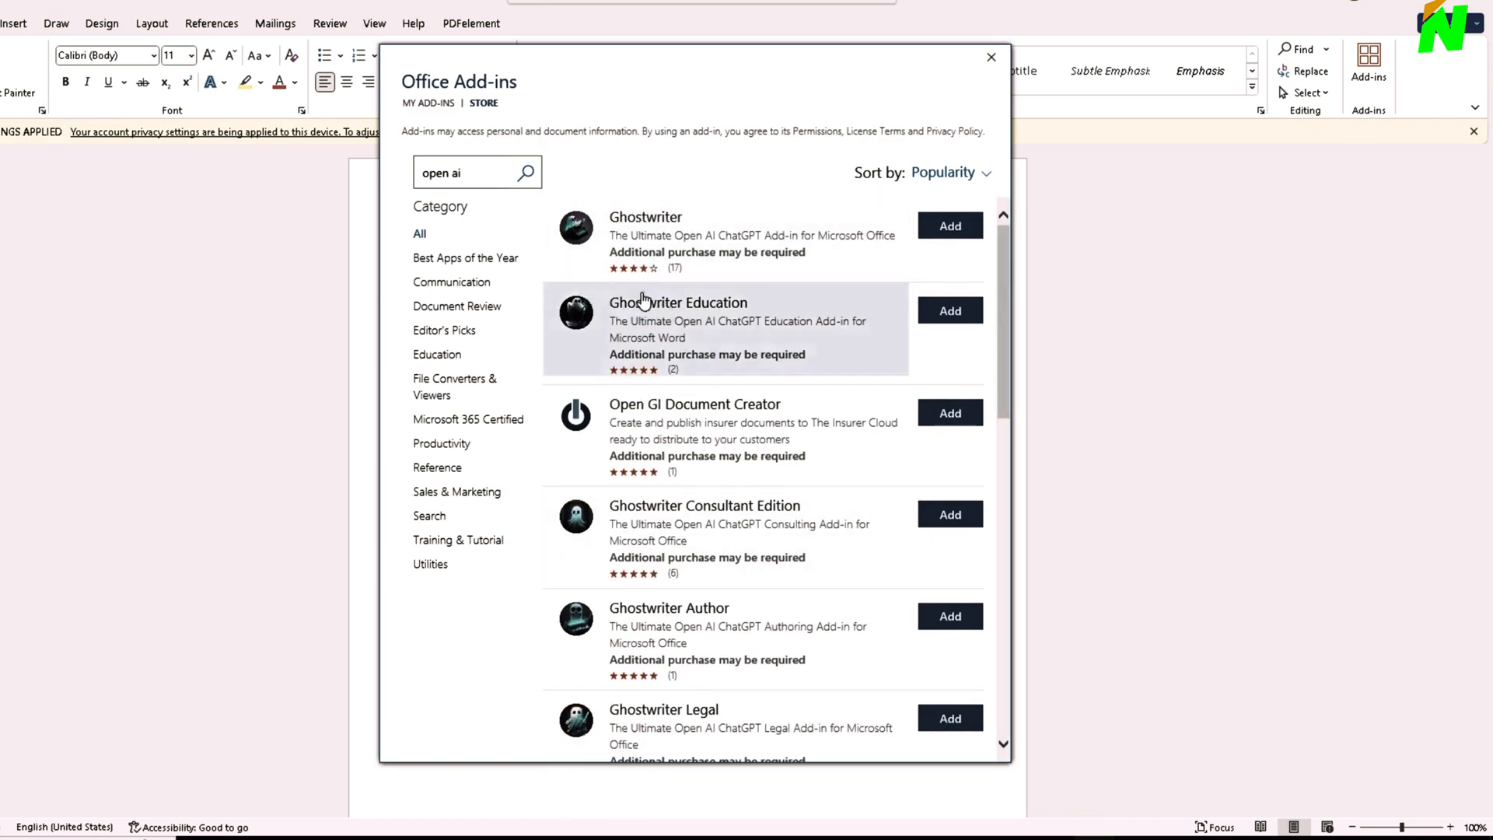
mouse_move(692, 308)
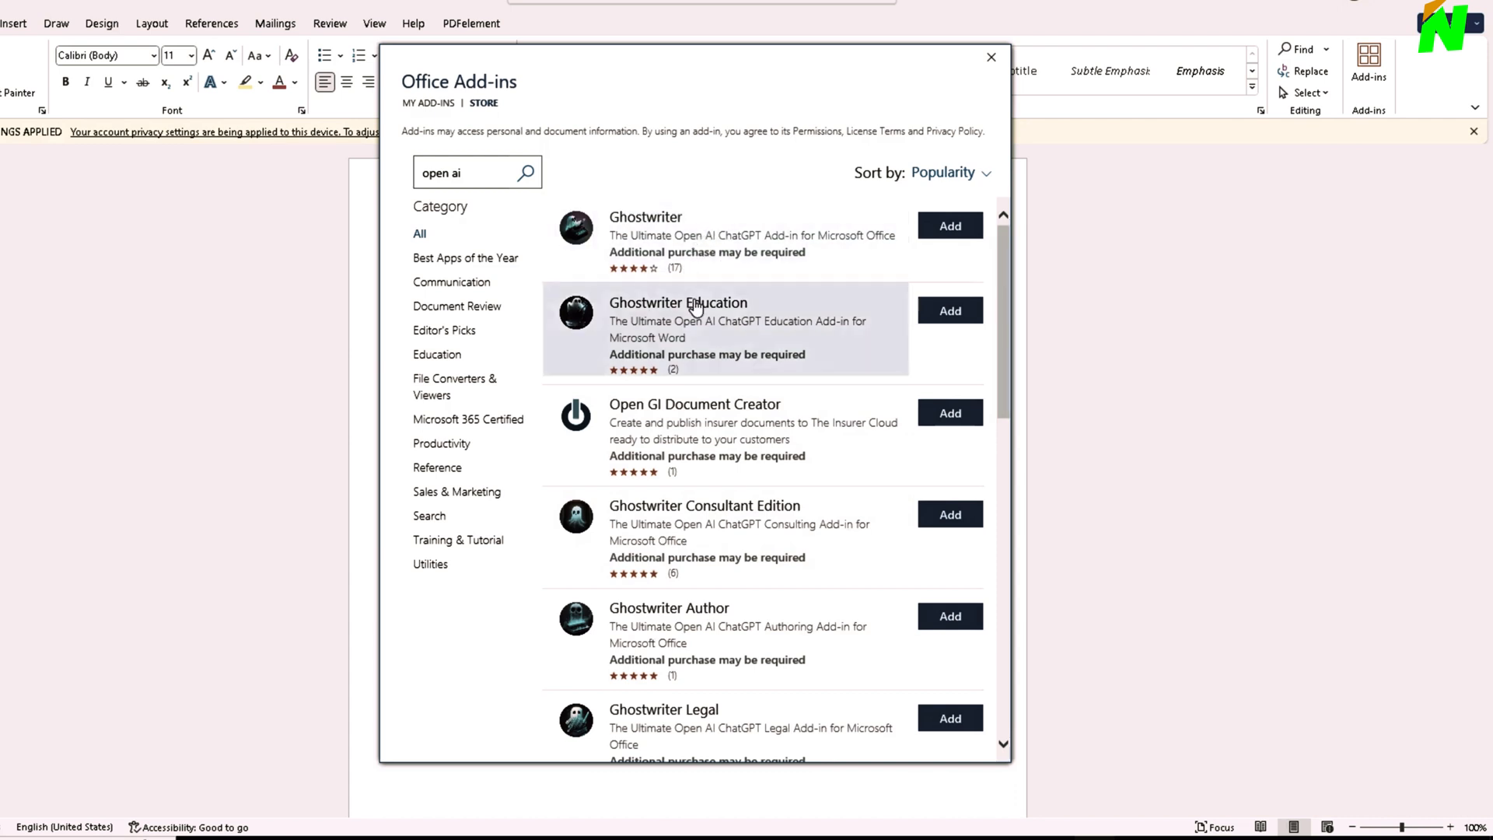
scroll("down", 3)
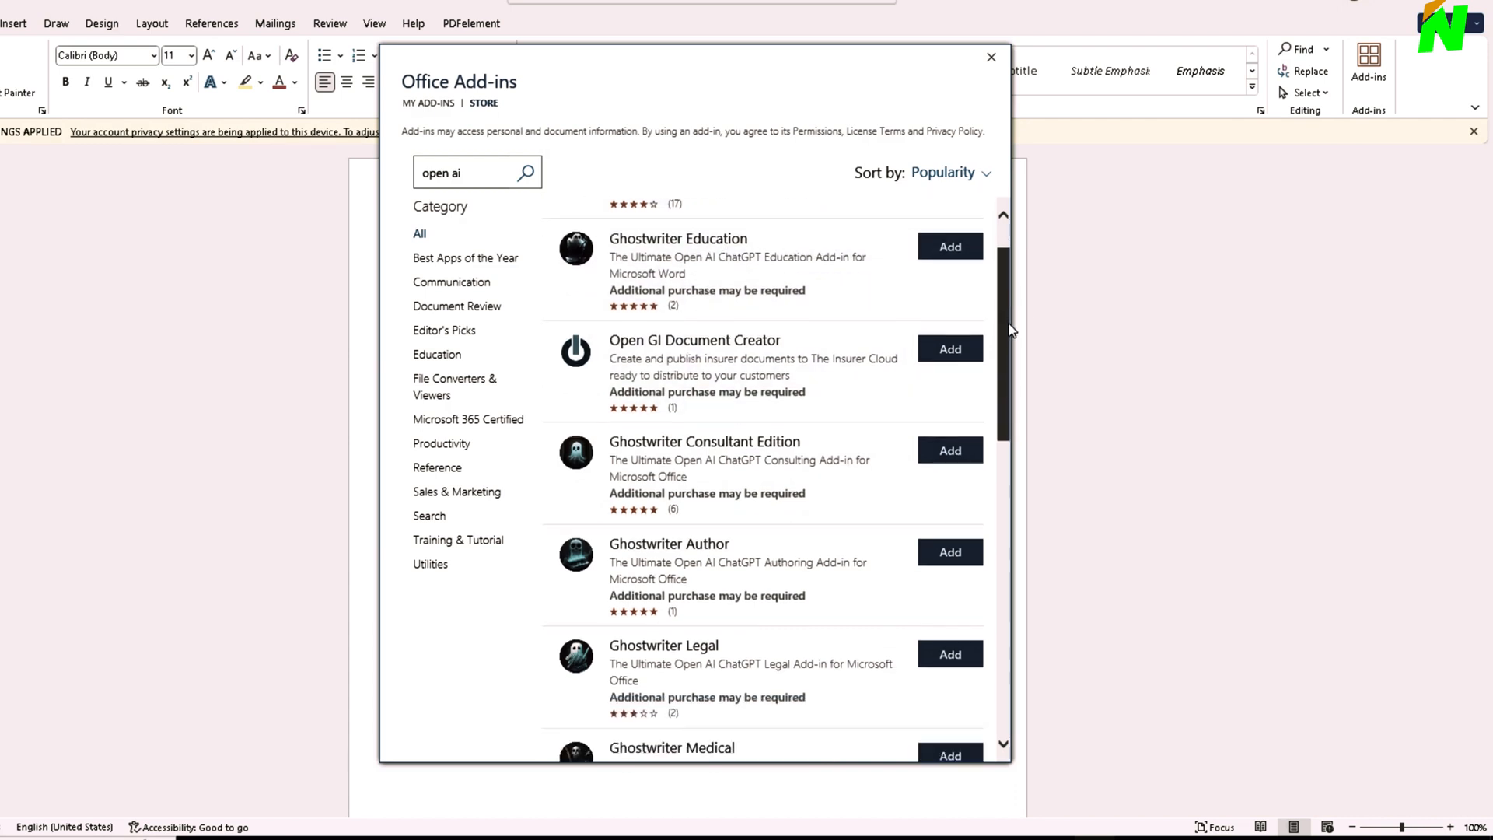
scroll("up", 3)
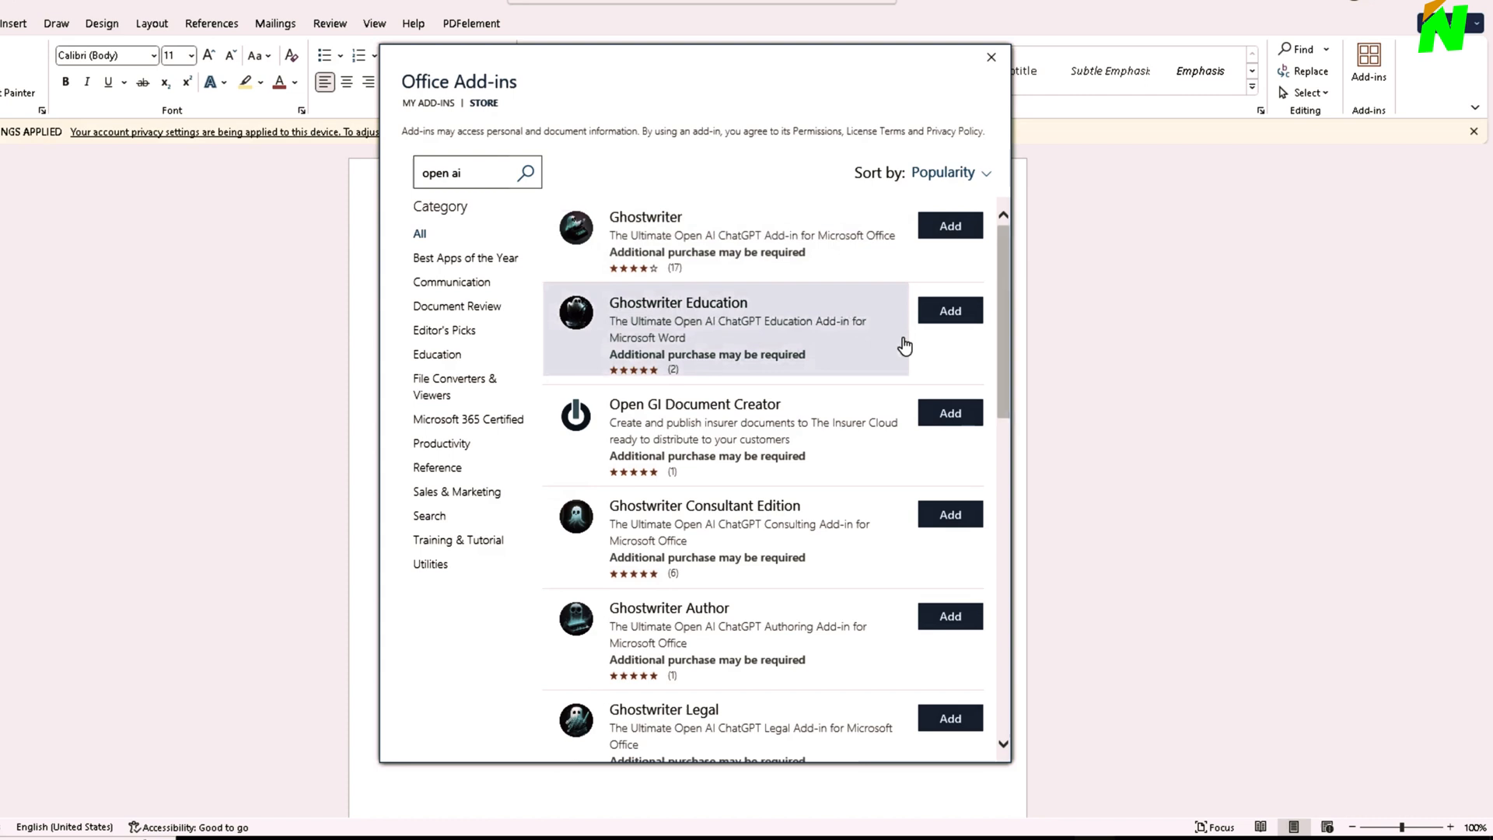
scroll("down", 3)
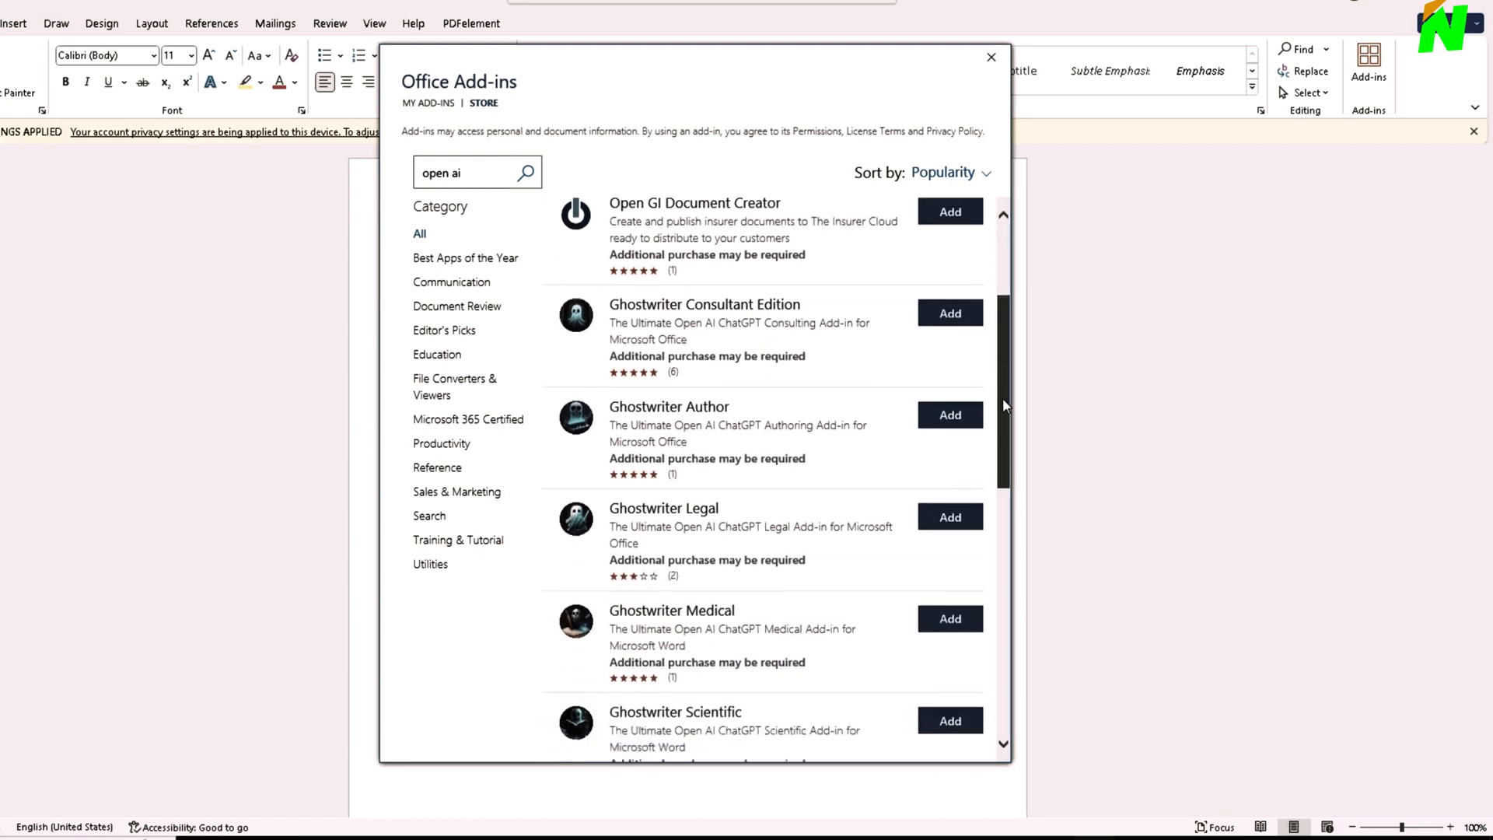
scroll("down", 3)
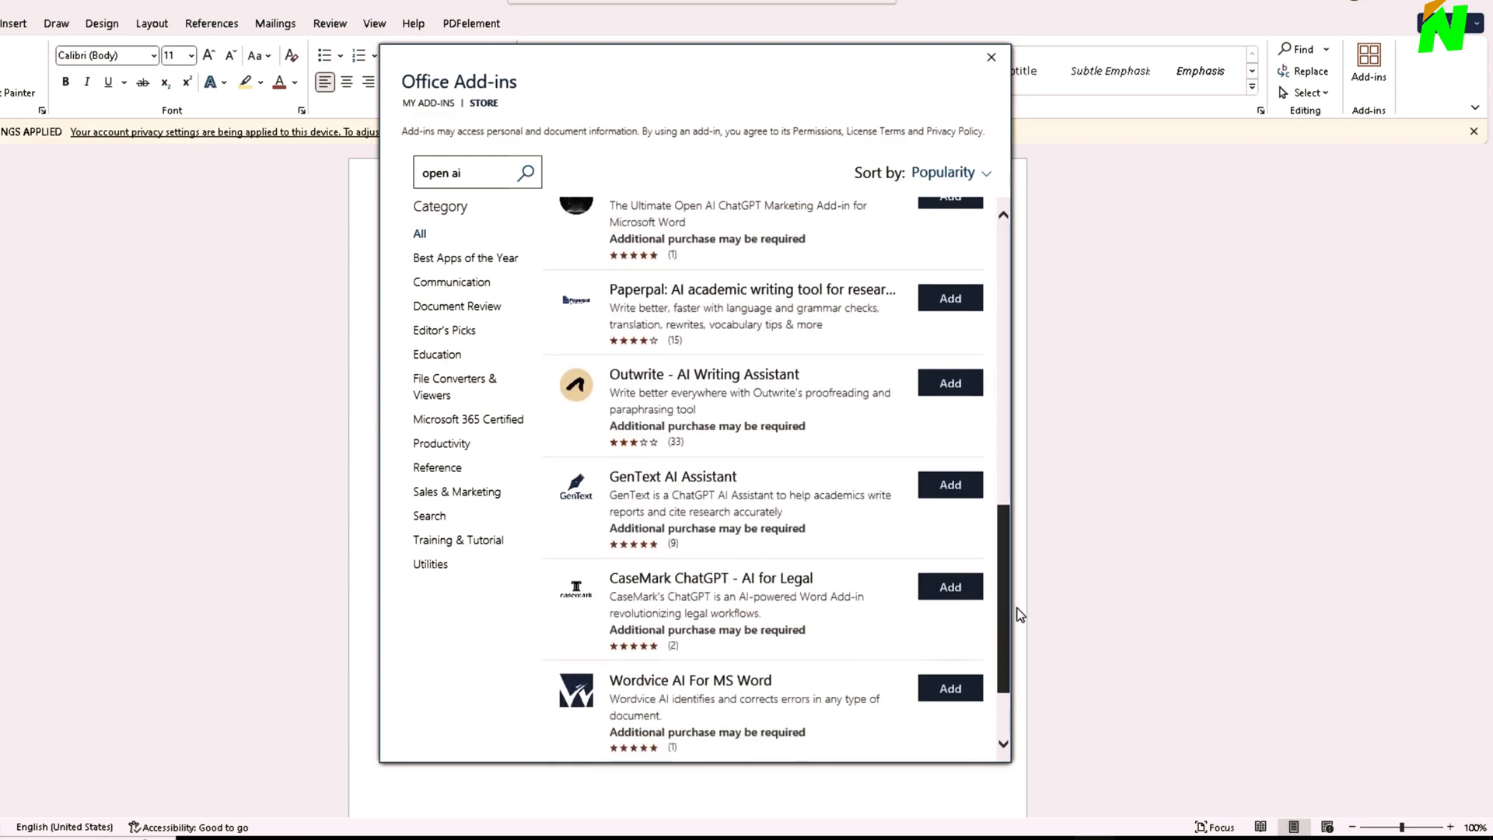
scroll("down", 3)
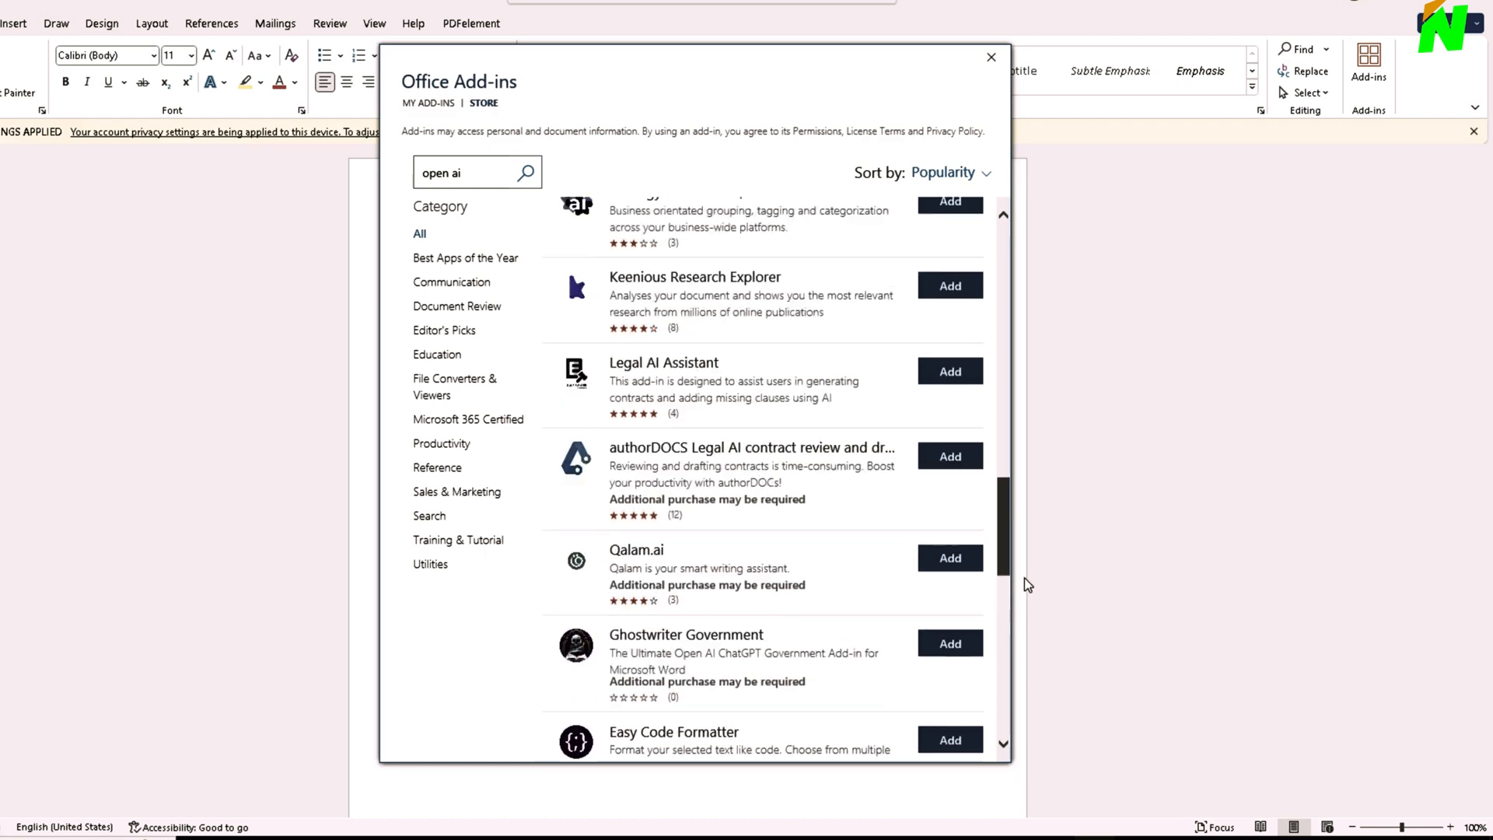
scroll("down", 3)
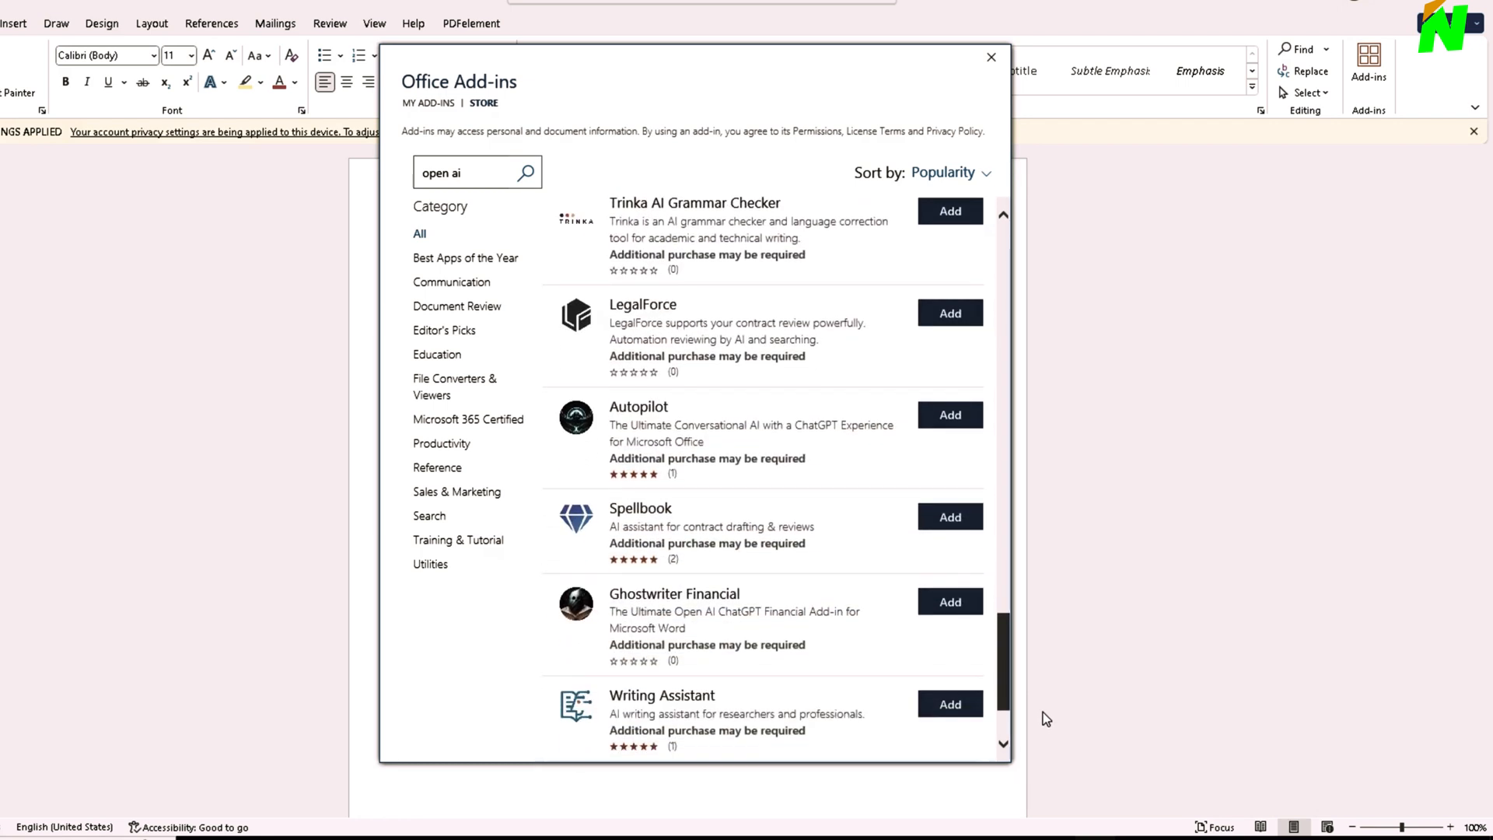
- Add Spellbook from its details page and accept its license terms
left_click(640, 508)
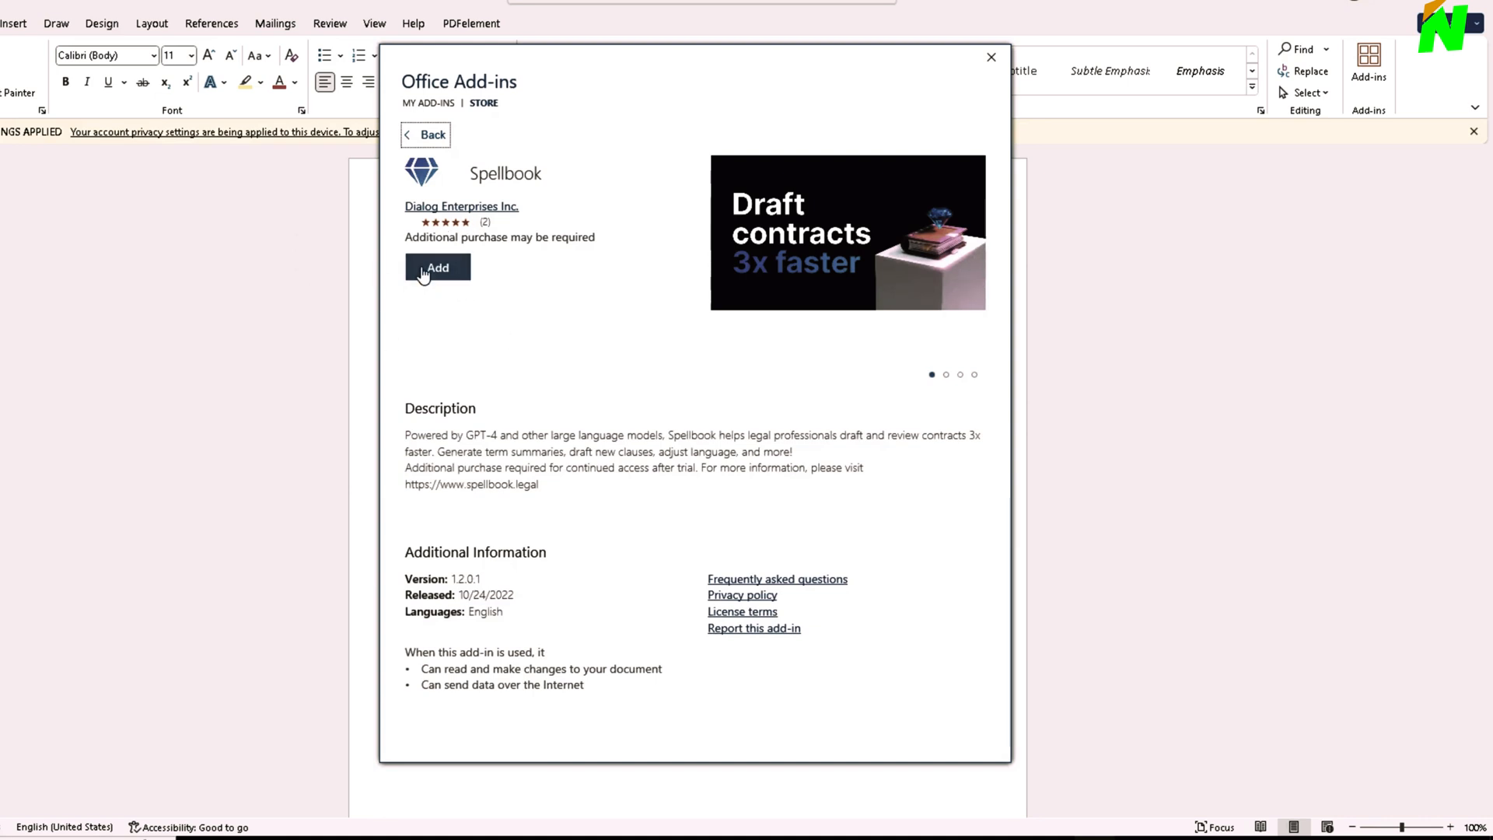
left_click(438, 267)
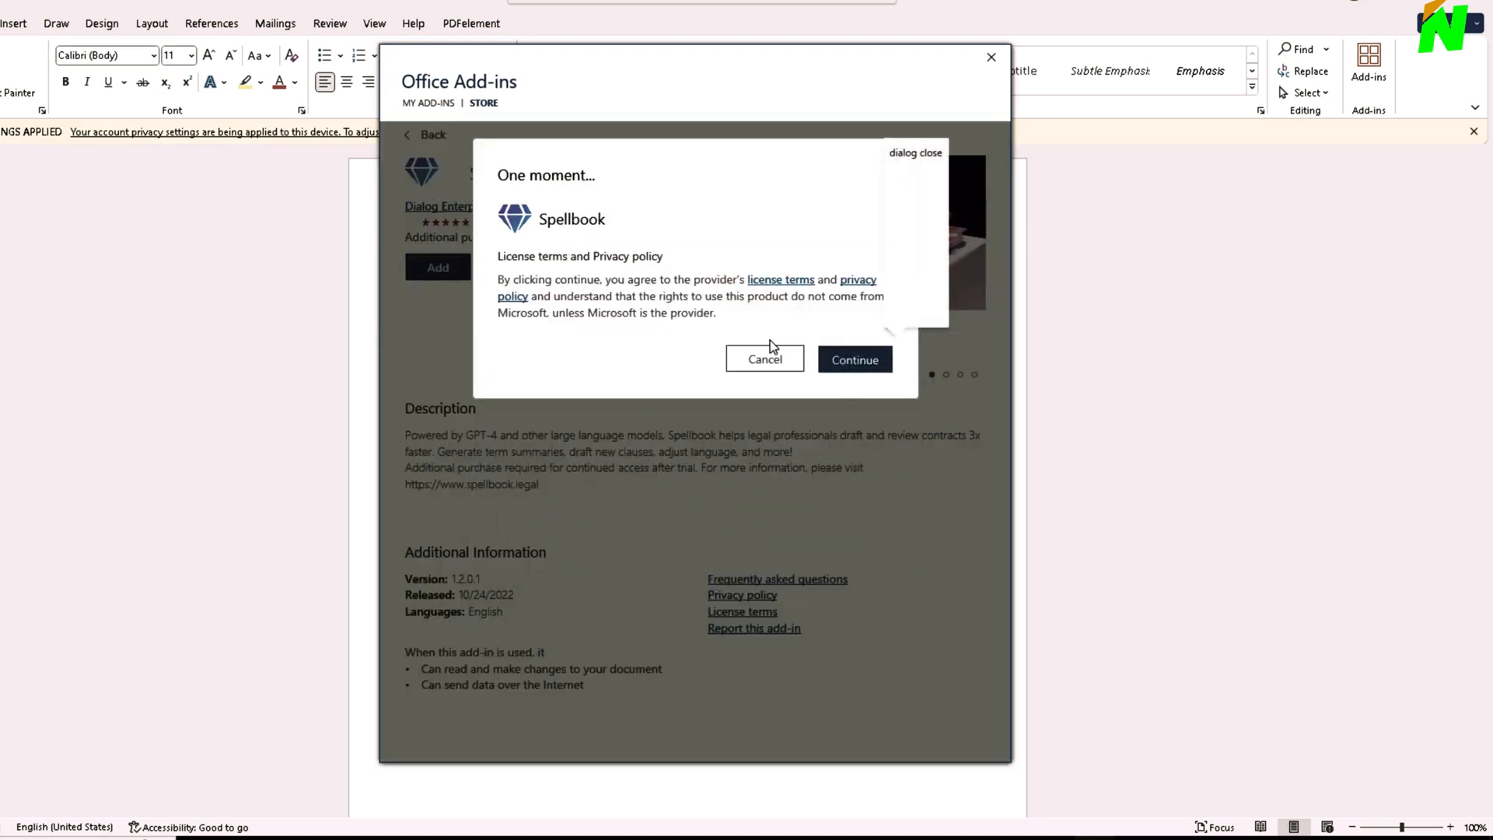
left_click(763, 359)
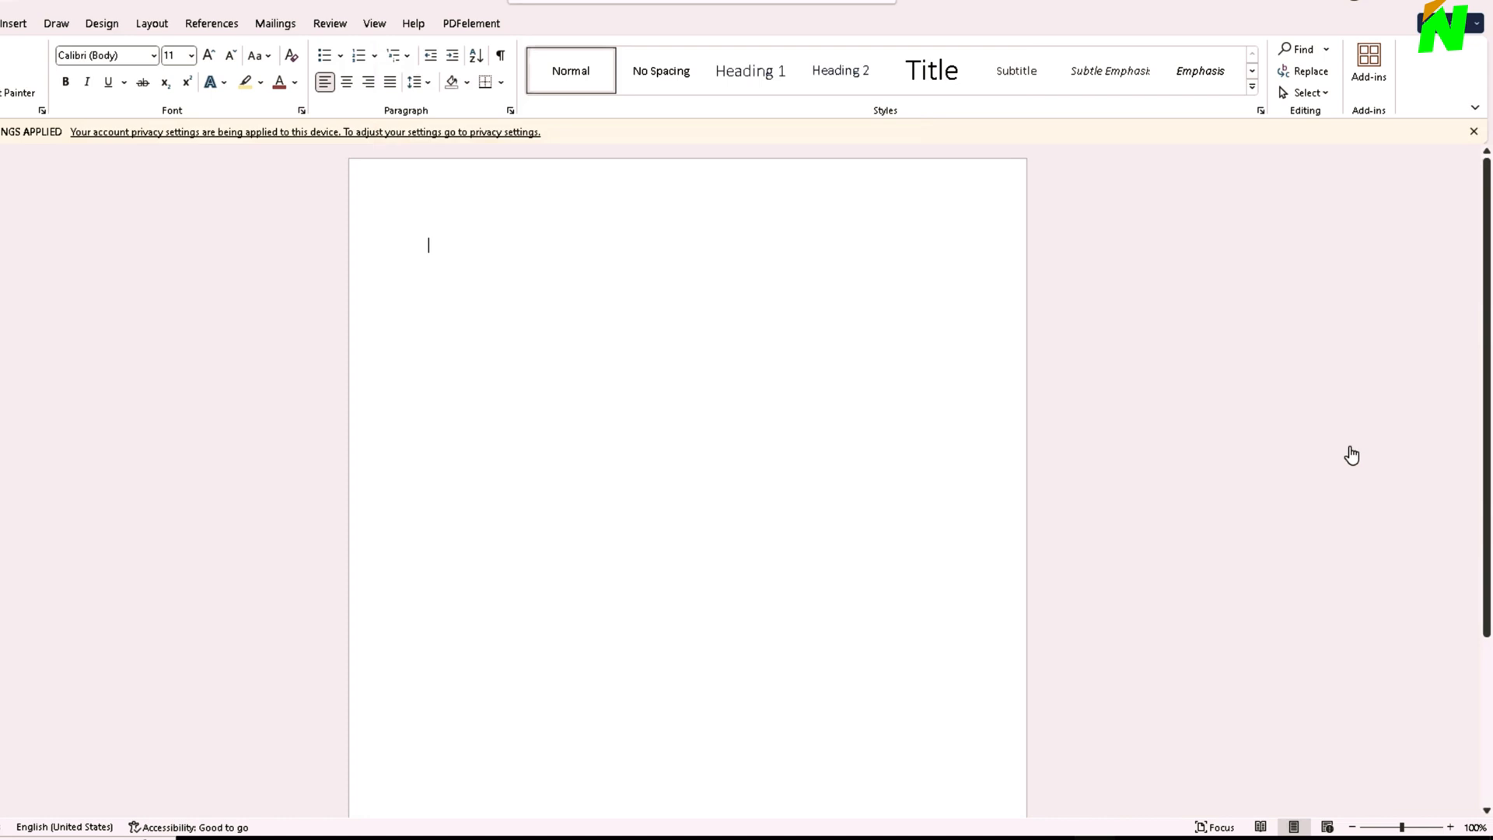
mouse_move(977, 491)
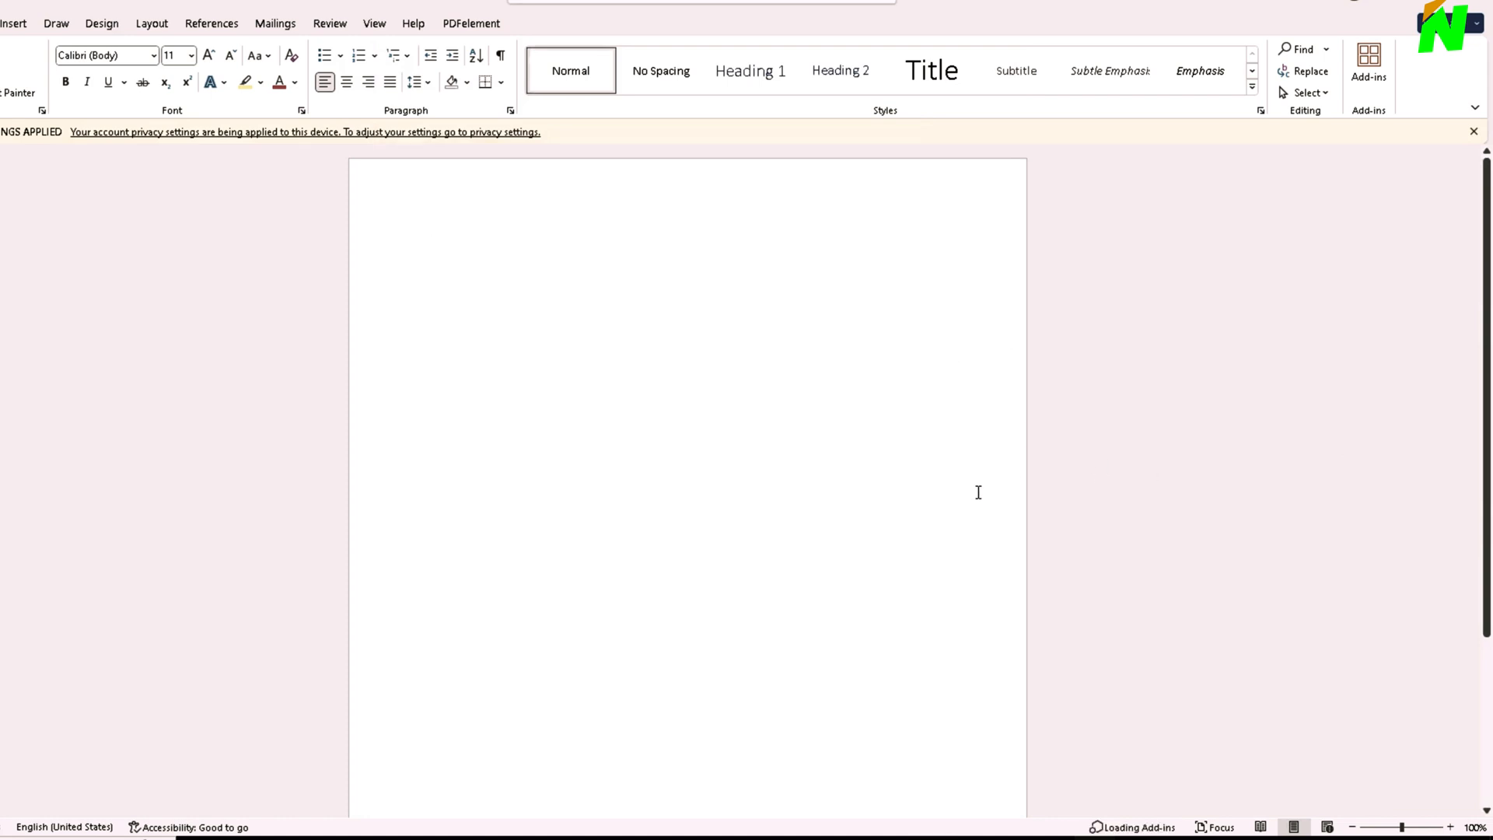
mouse_move(1127, 770)
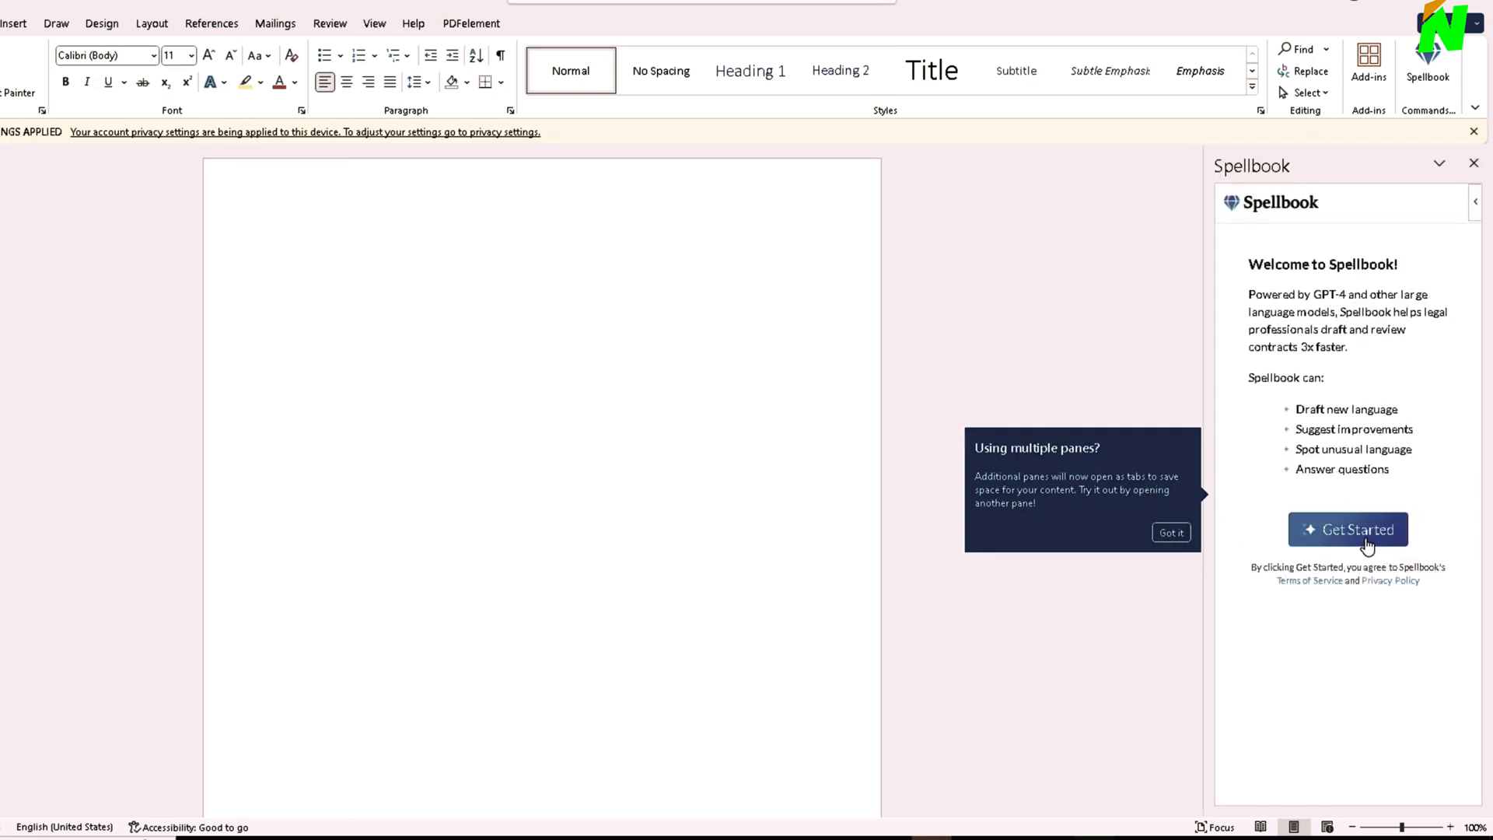
- Start Spellbook setup and accept its Microsoft profile permissions
left_click(1348, 529)
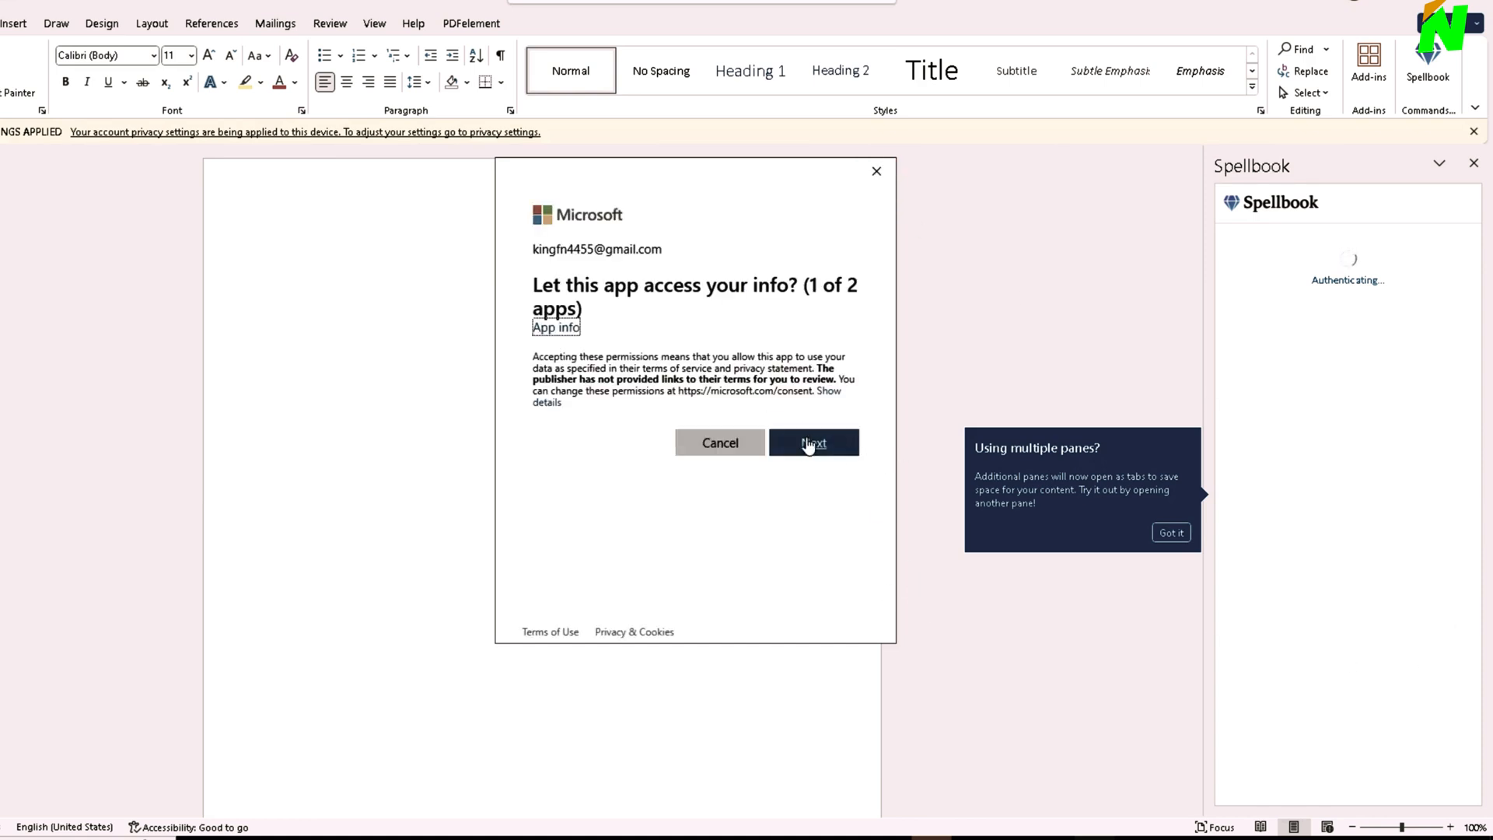
left_click(813, 442)
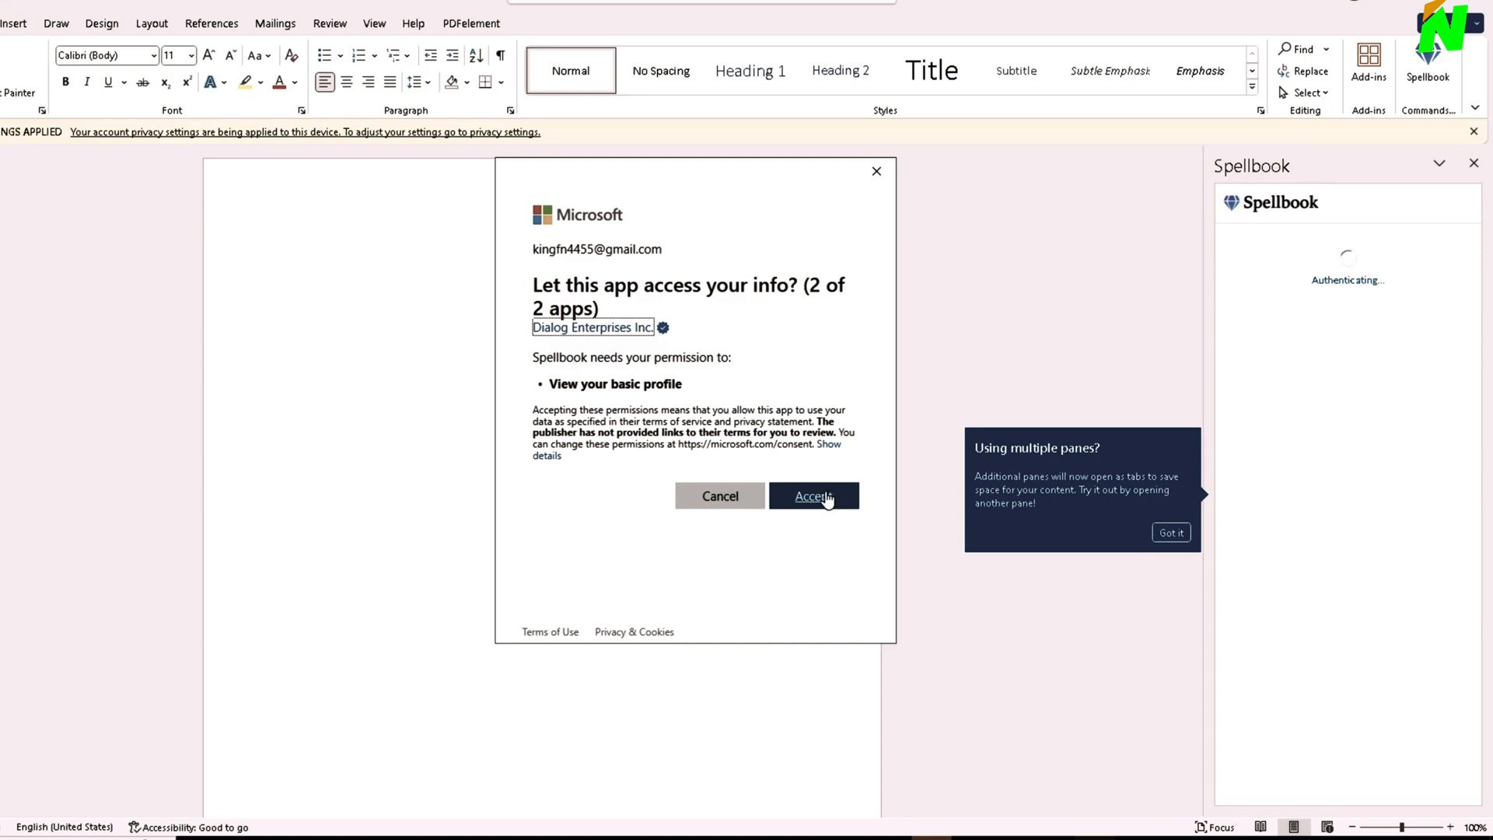
mouse_move(836, 512)
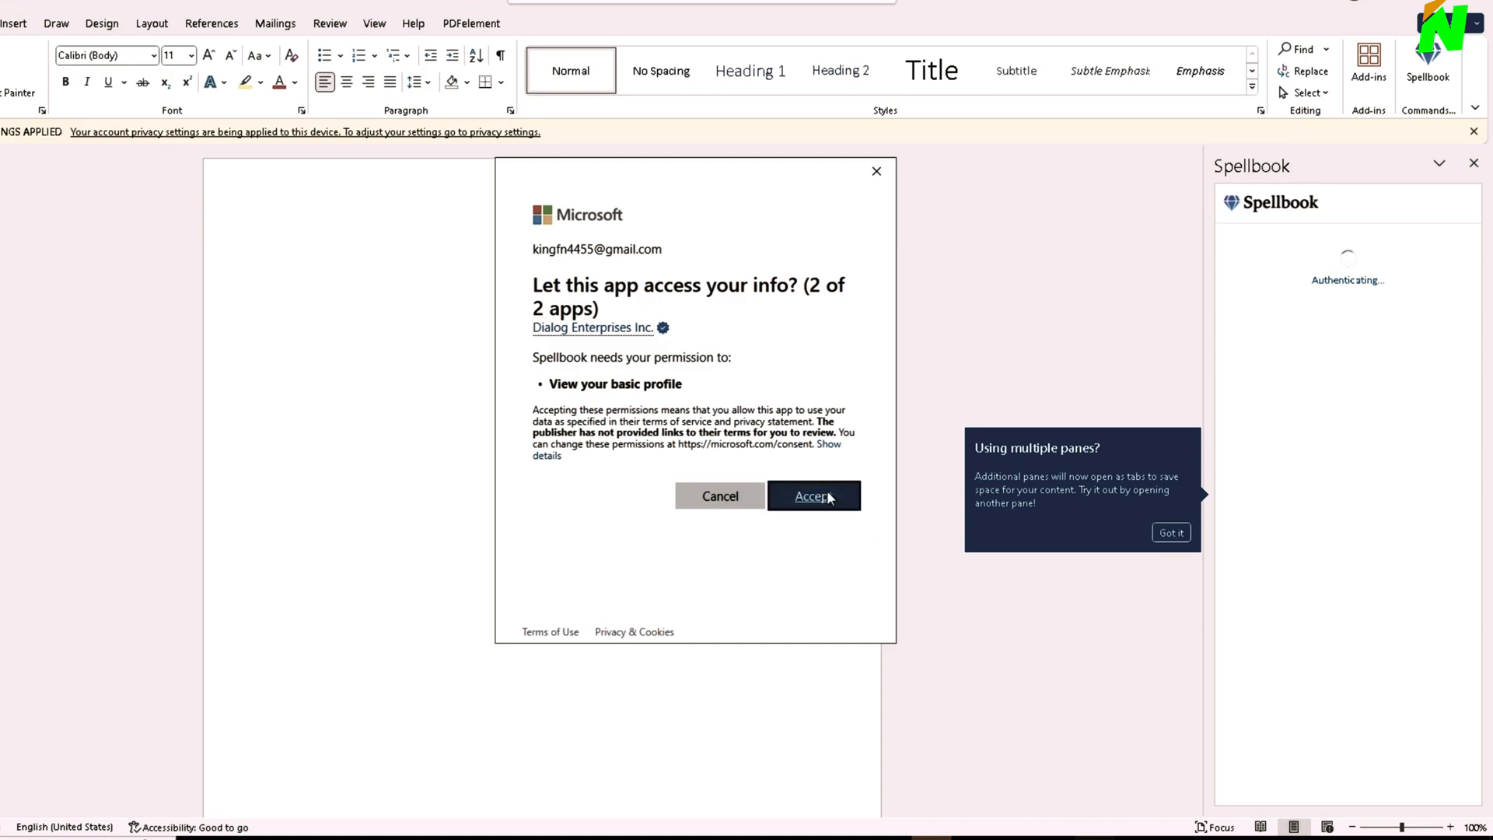
left_click(812, 495)
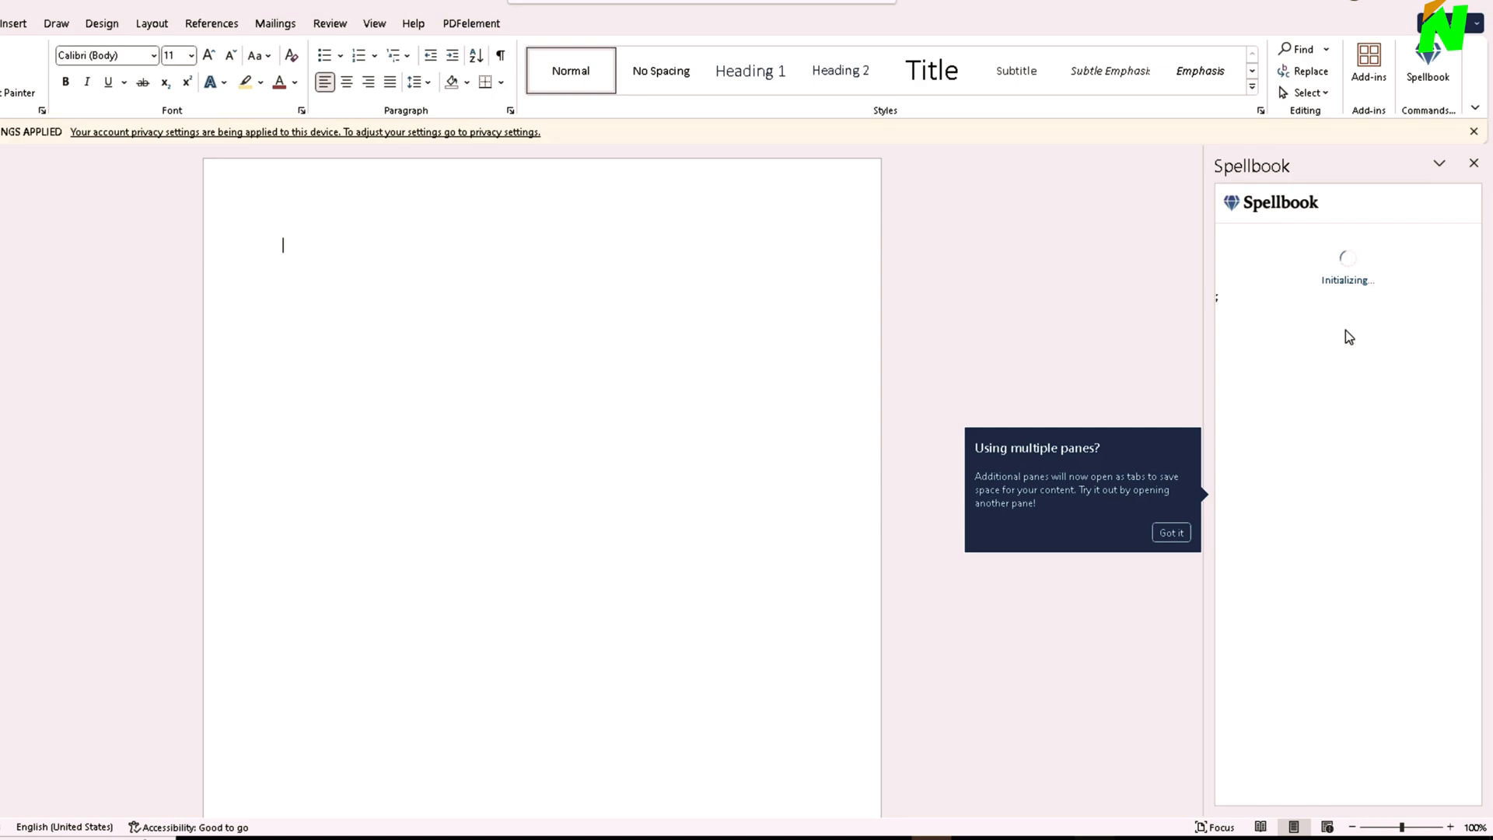
mouse_move(1323, 500)
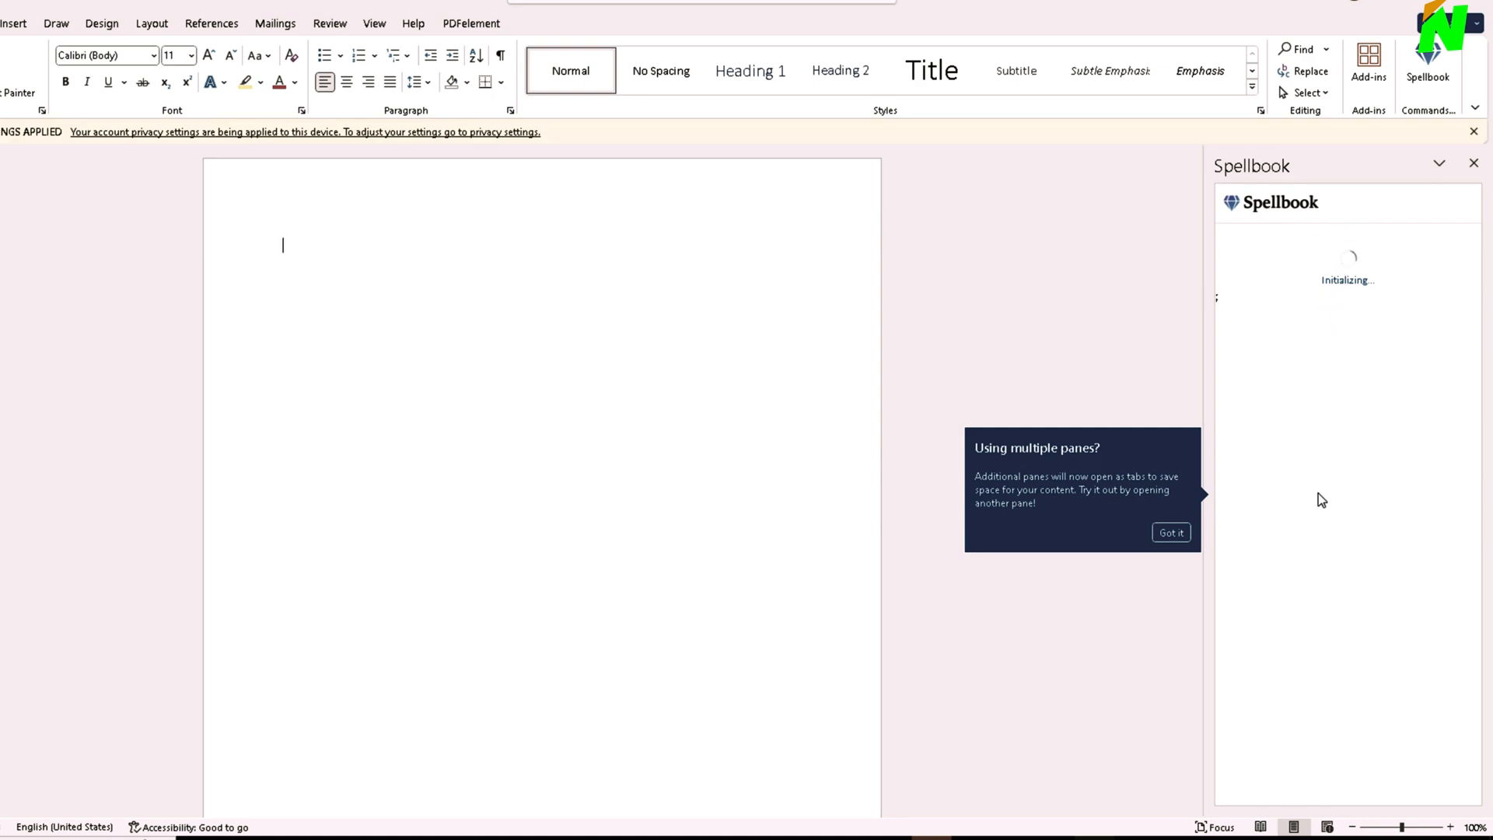
left_click(1170, 532)
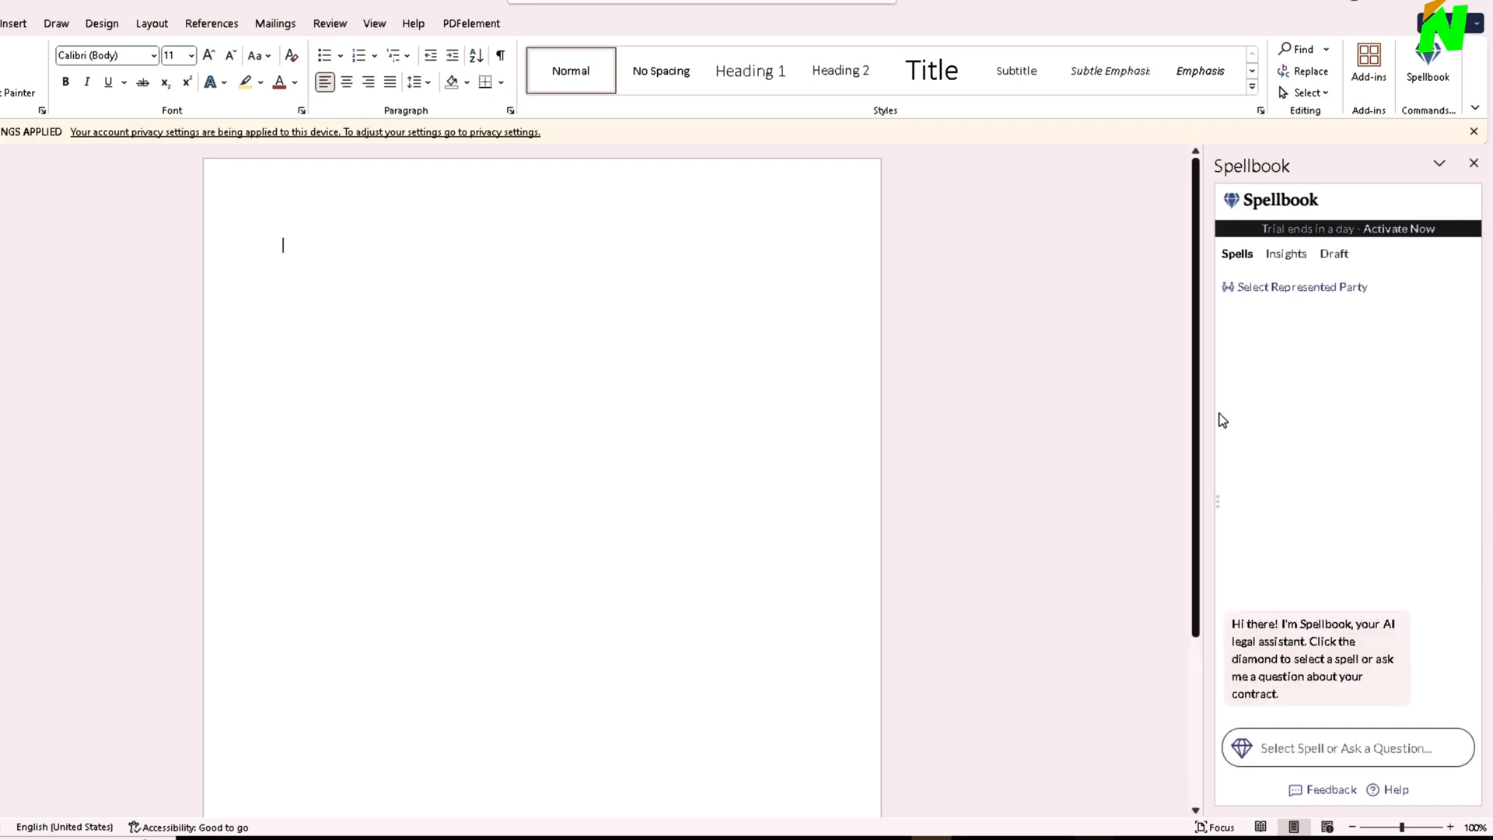
- Ask Spellbook 'history of gaming' and send the question
left_click(1240, 747)
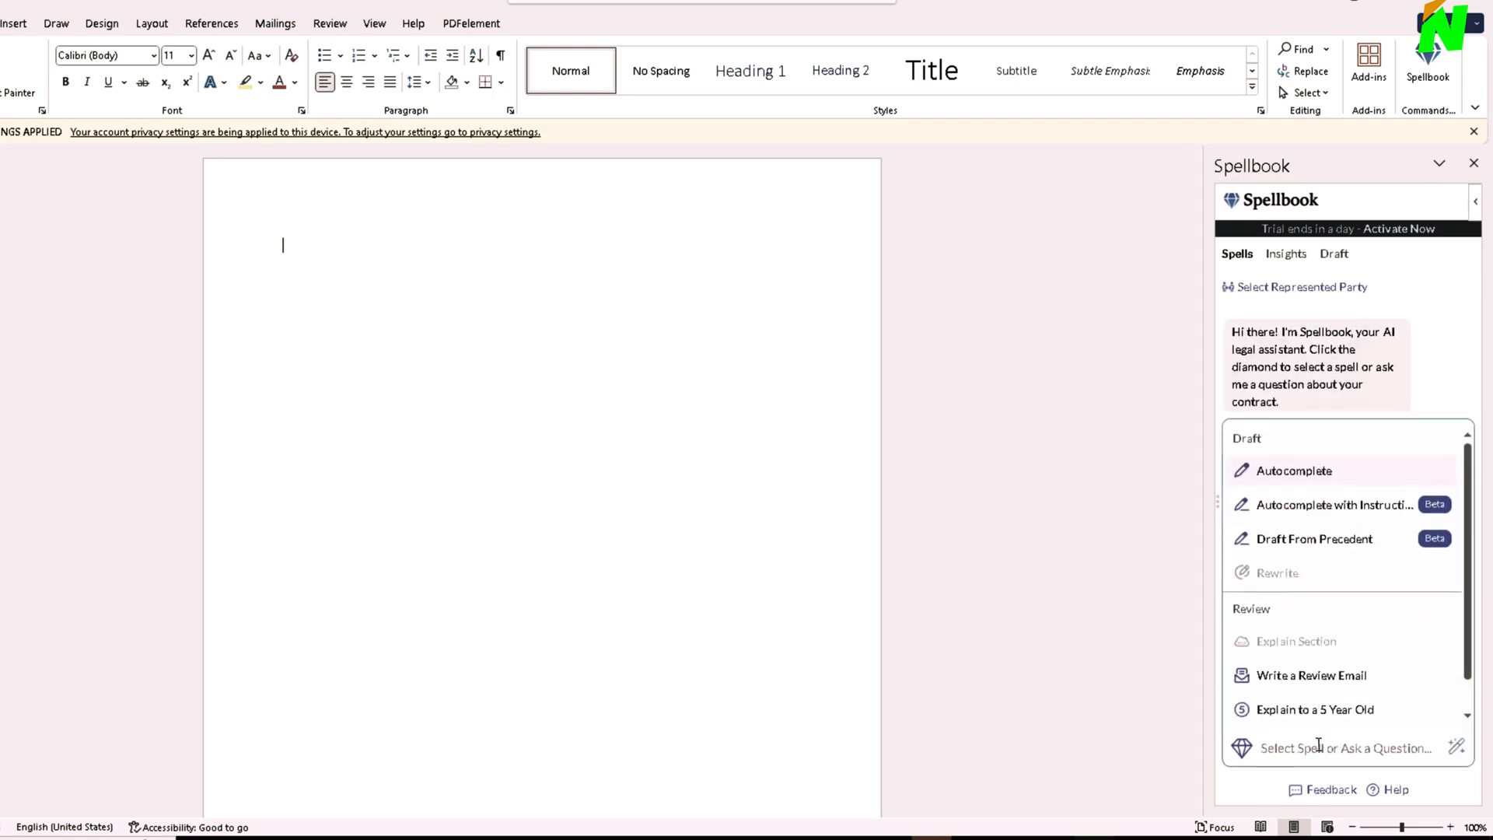
mouse_move(1315, 710)
type("history")
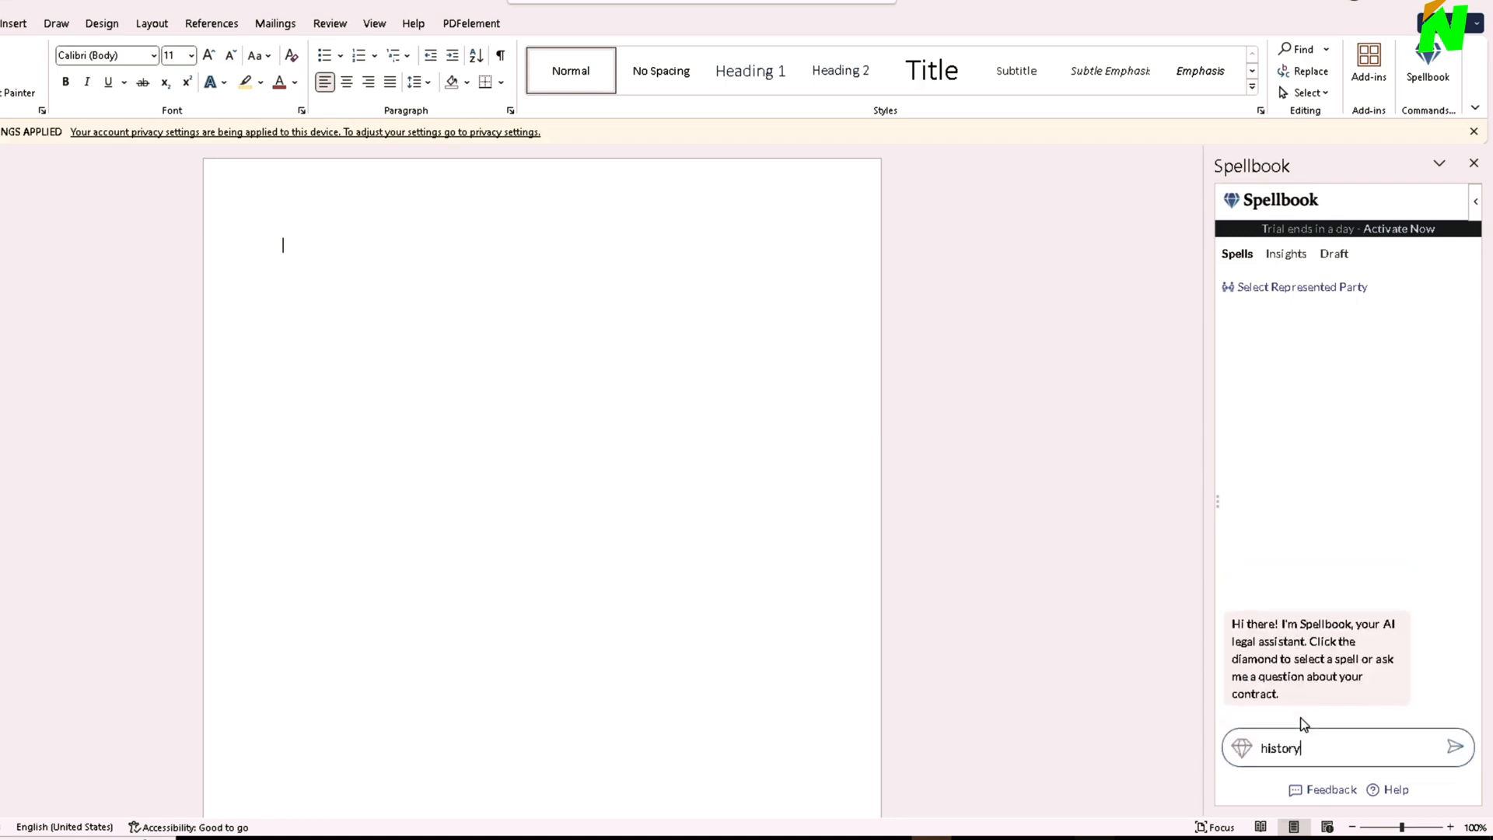
type("of gami")
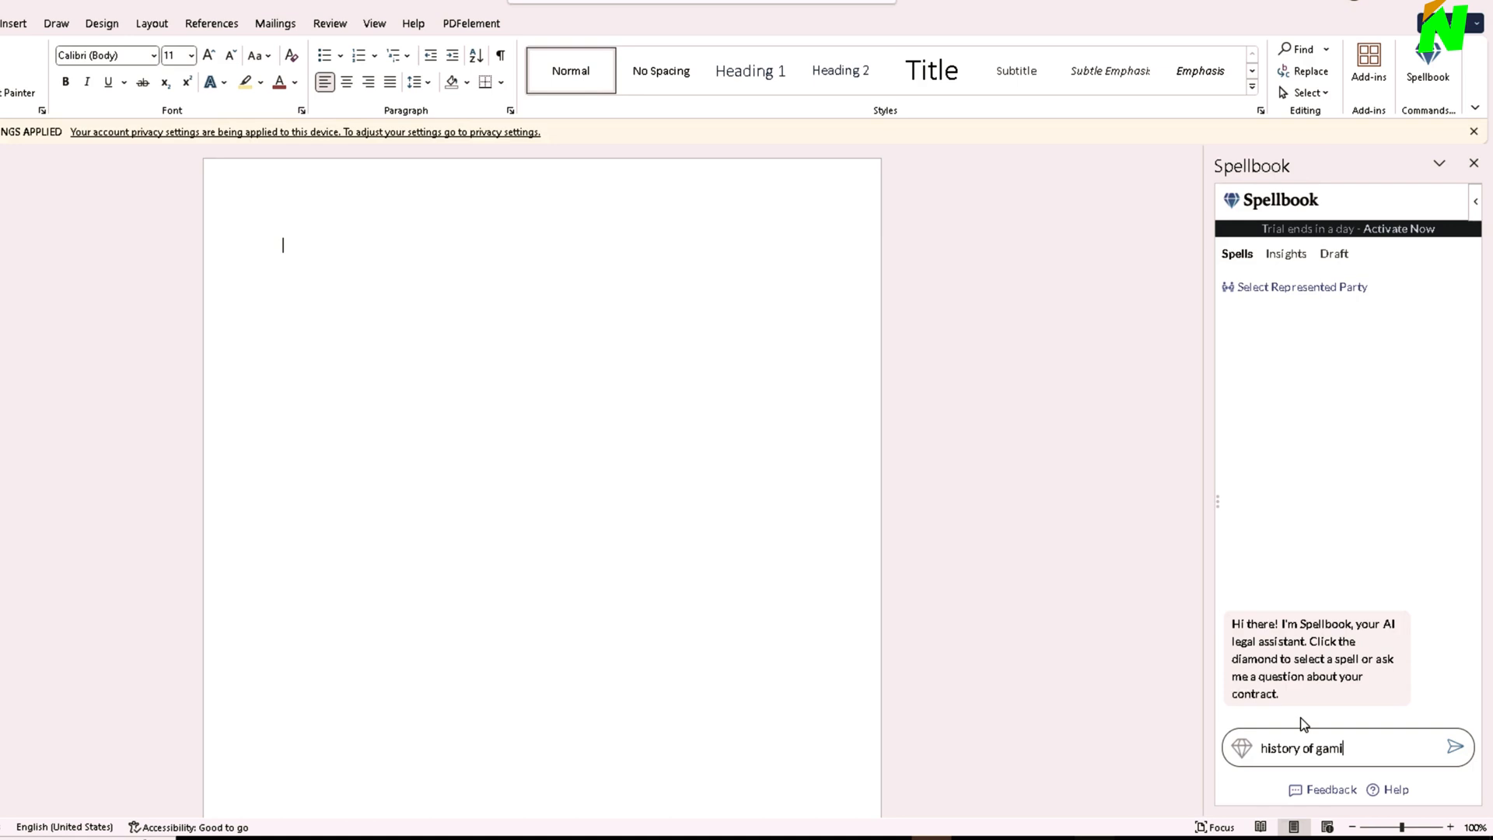
left_click(1455, 746)
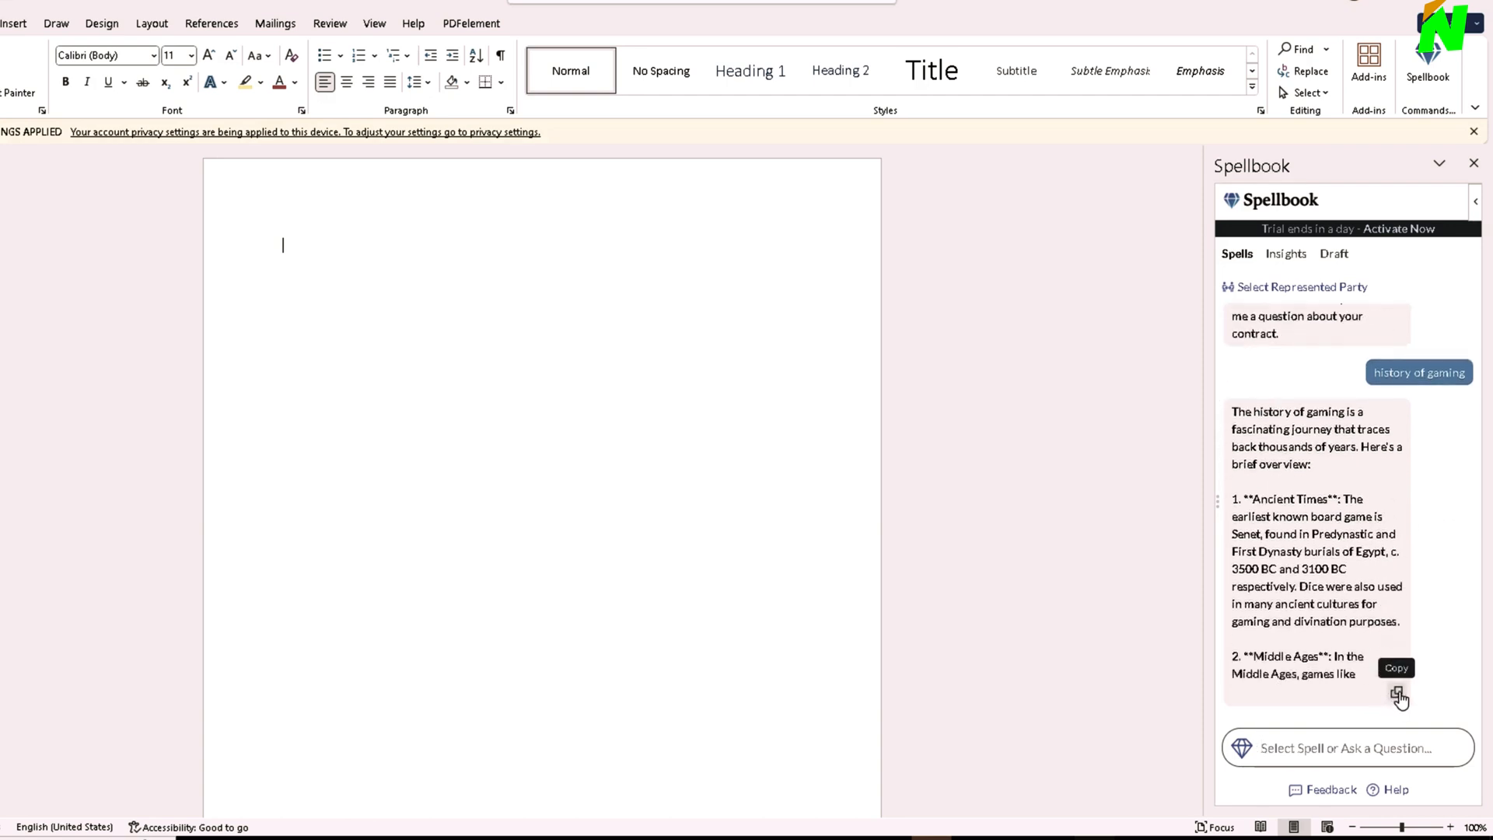
- Copy Spellbook's gaming-history answer into the document body
left_click(1396, 668)
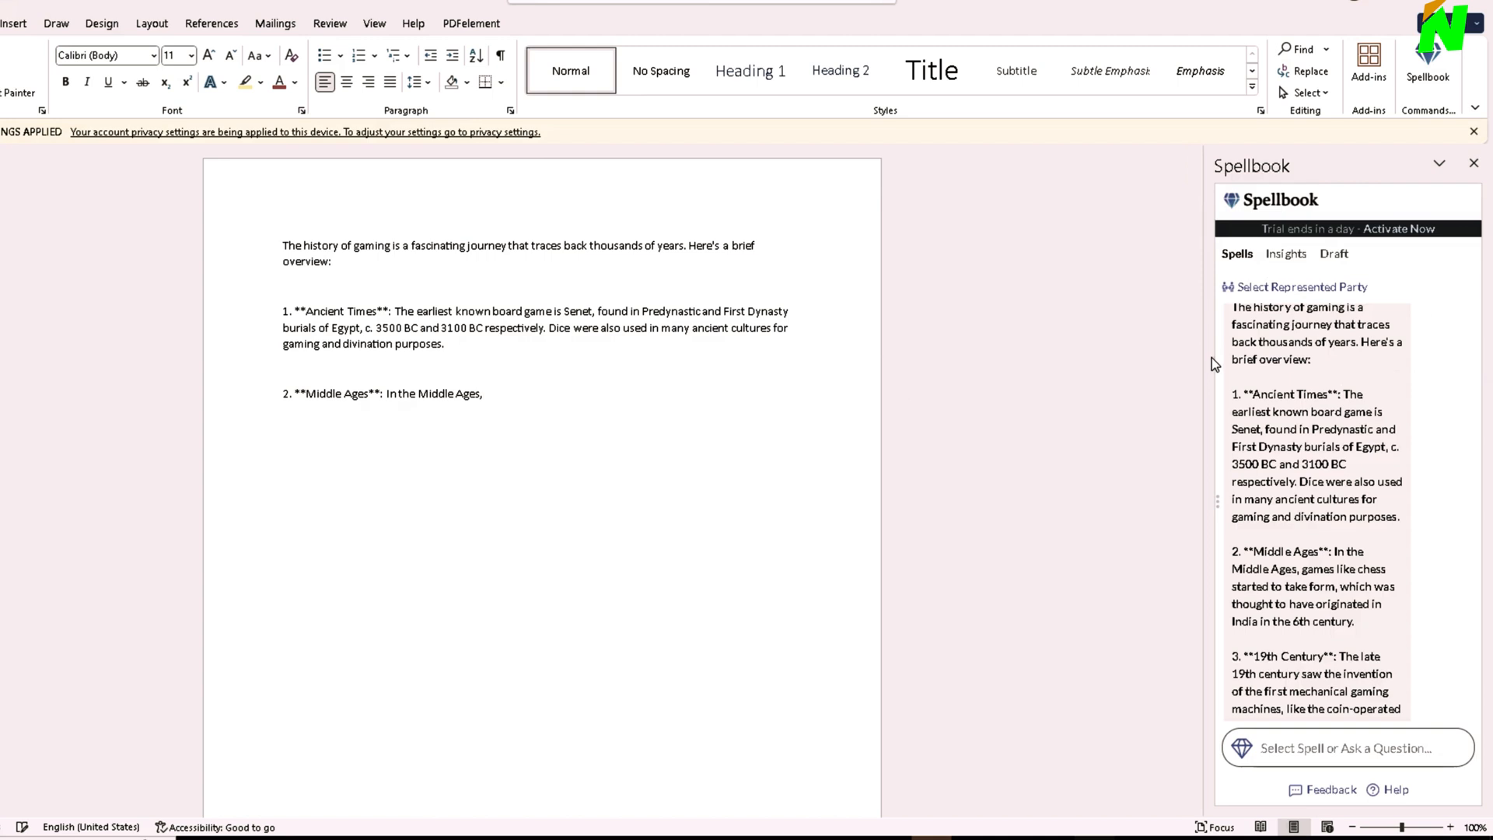
left_click(484, 394)
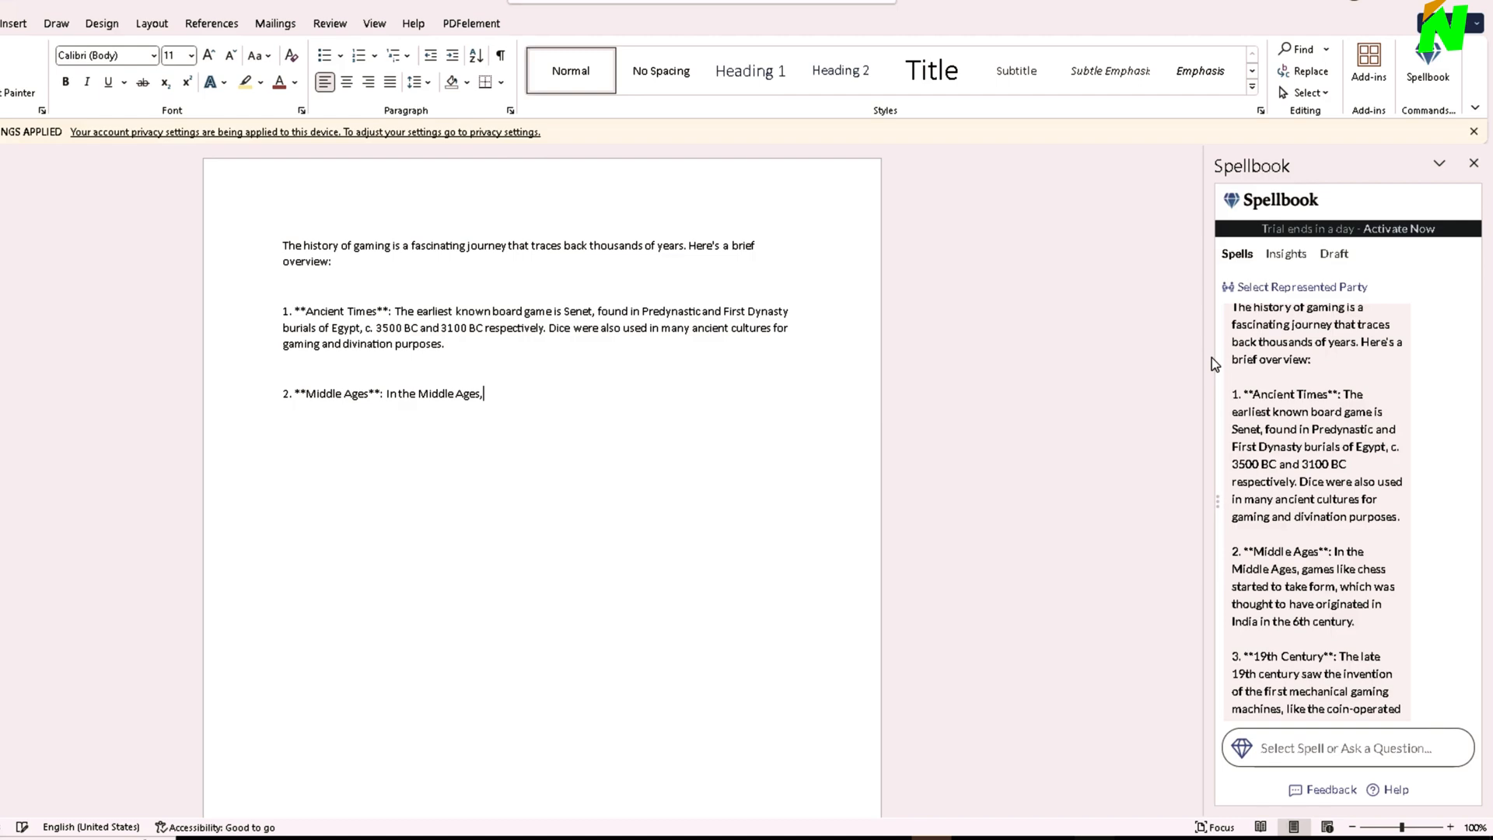